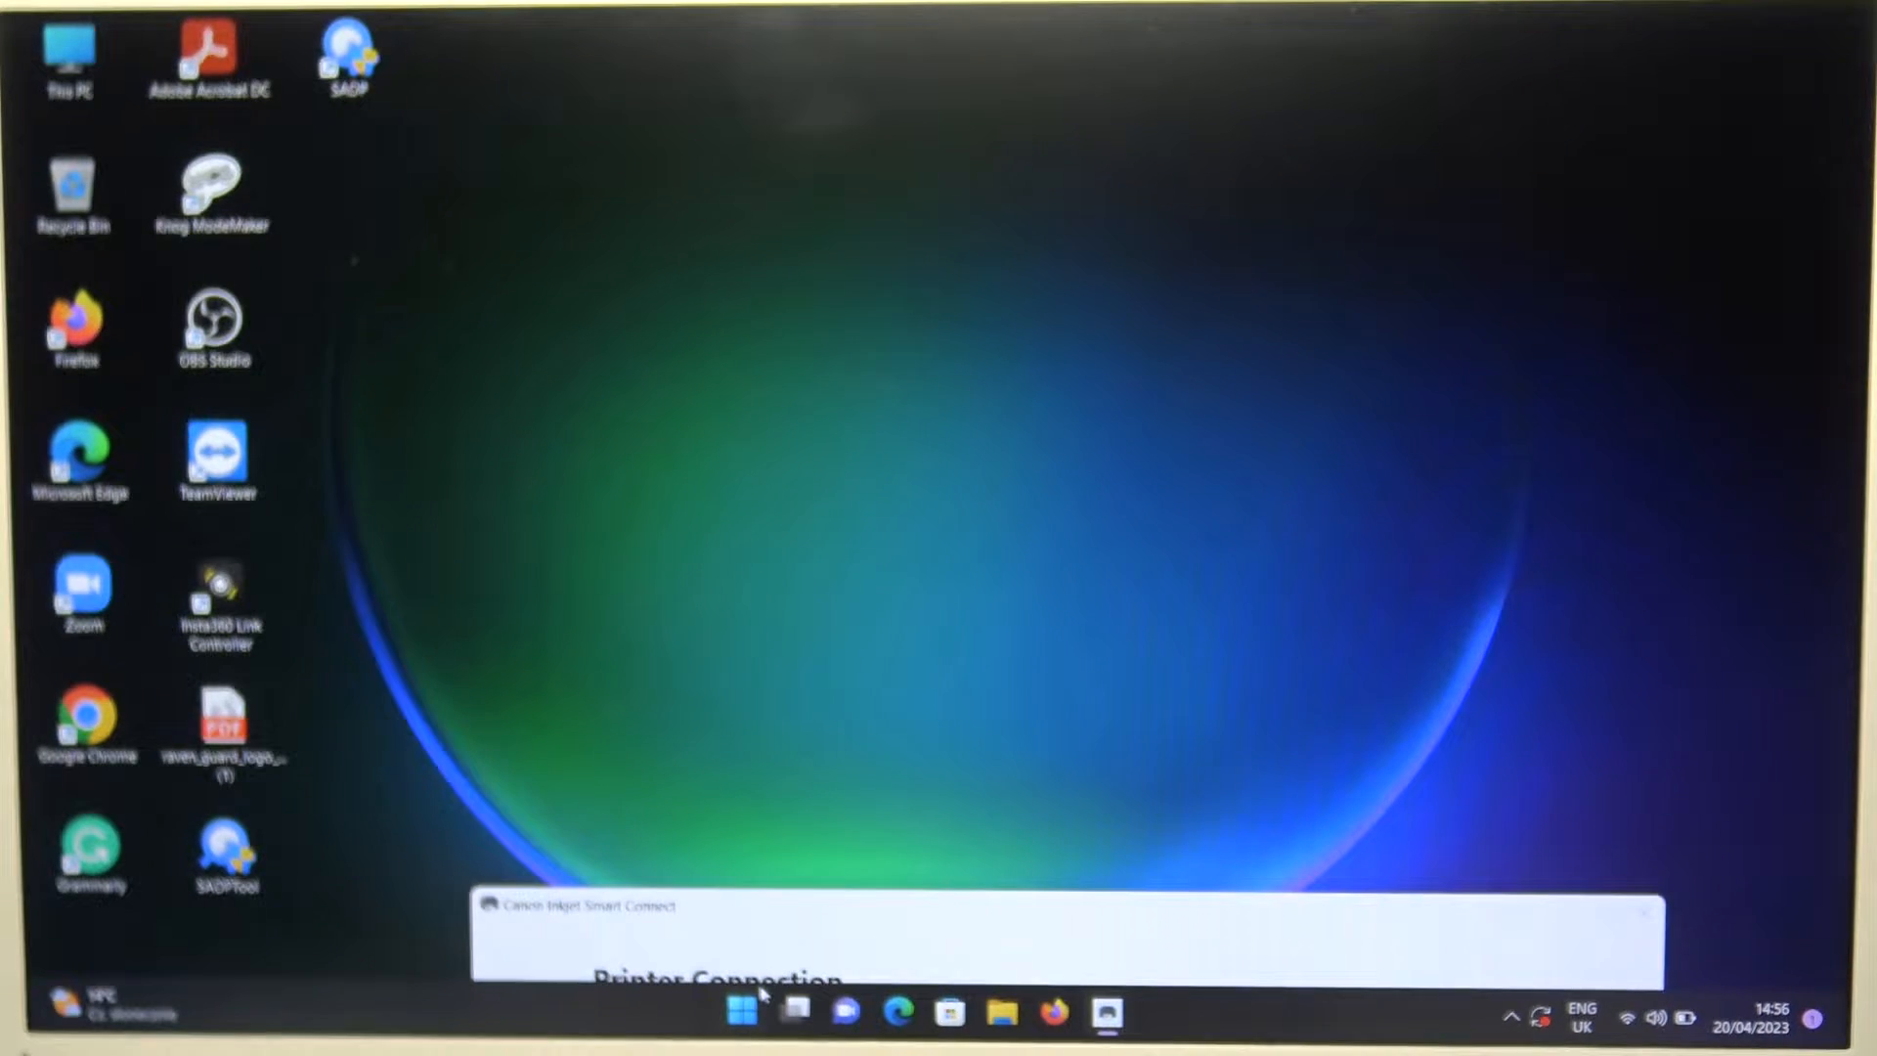
- Launch Settings from Start and go to the Bluetooth & devices page
{"action": "left_click", "coordinate": [743, 1015]}
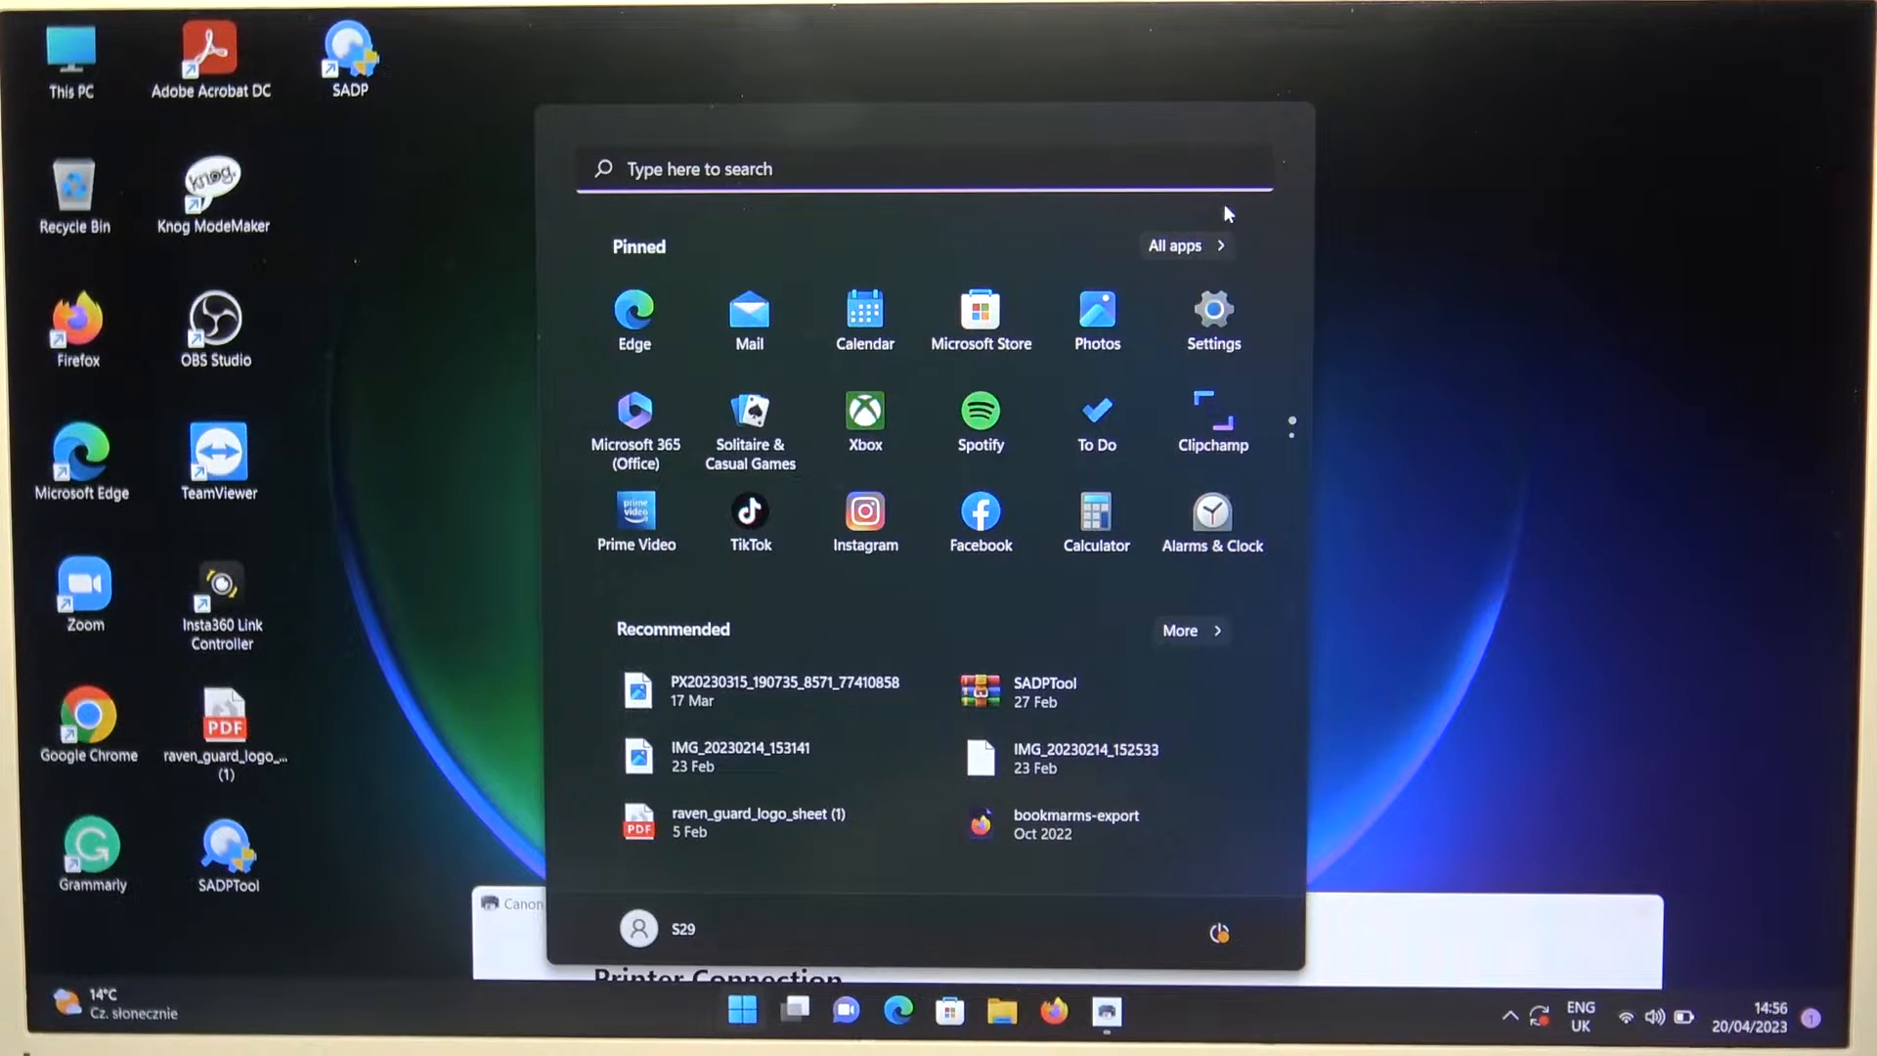
{"action": "left_click", "coordinate": [1213, 307]}
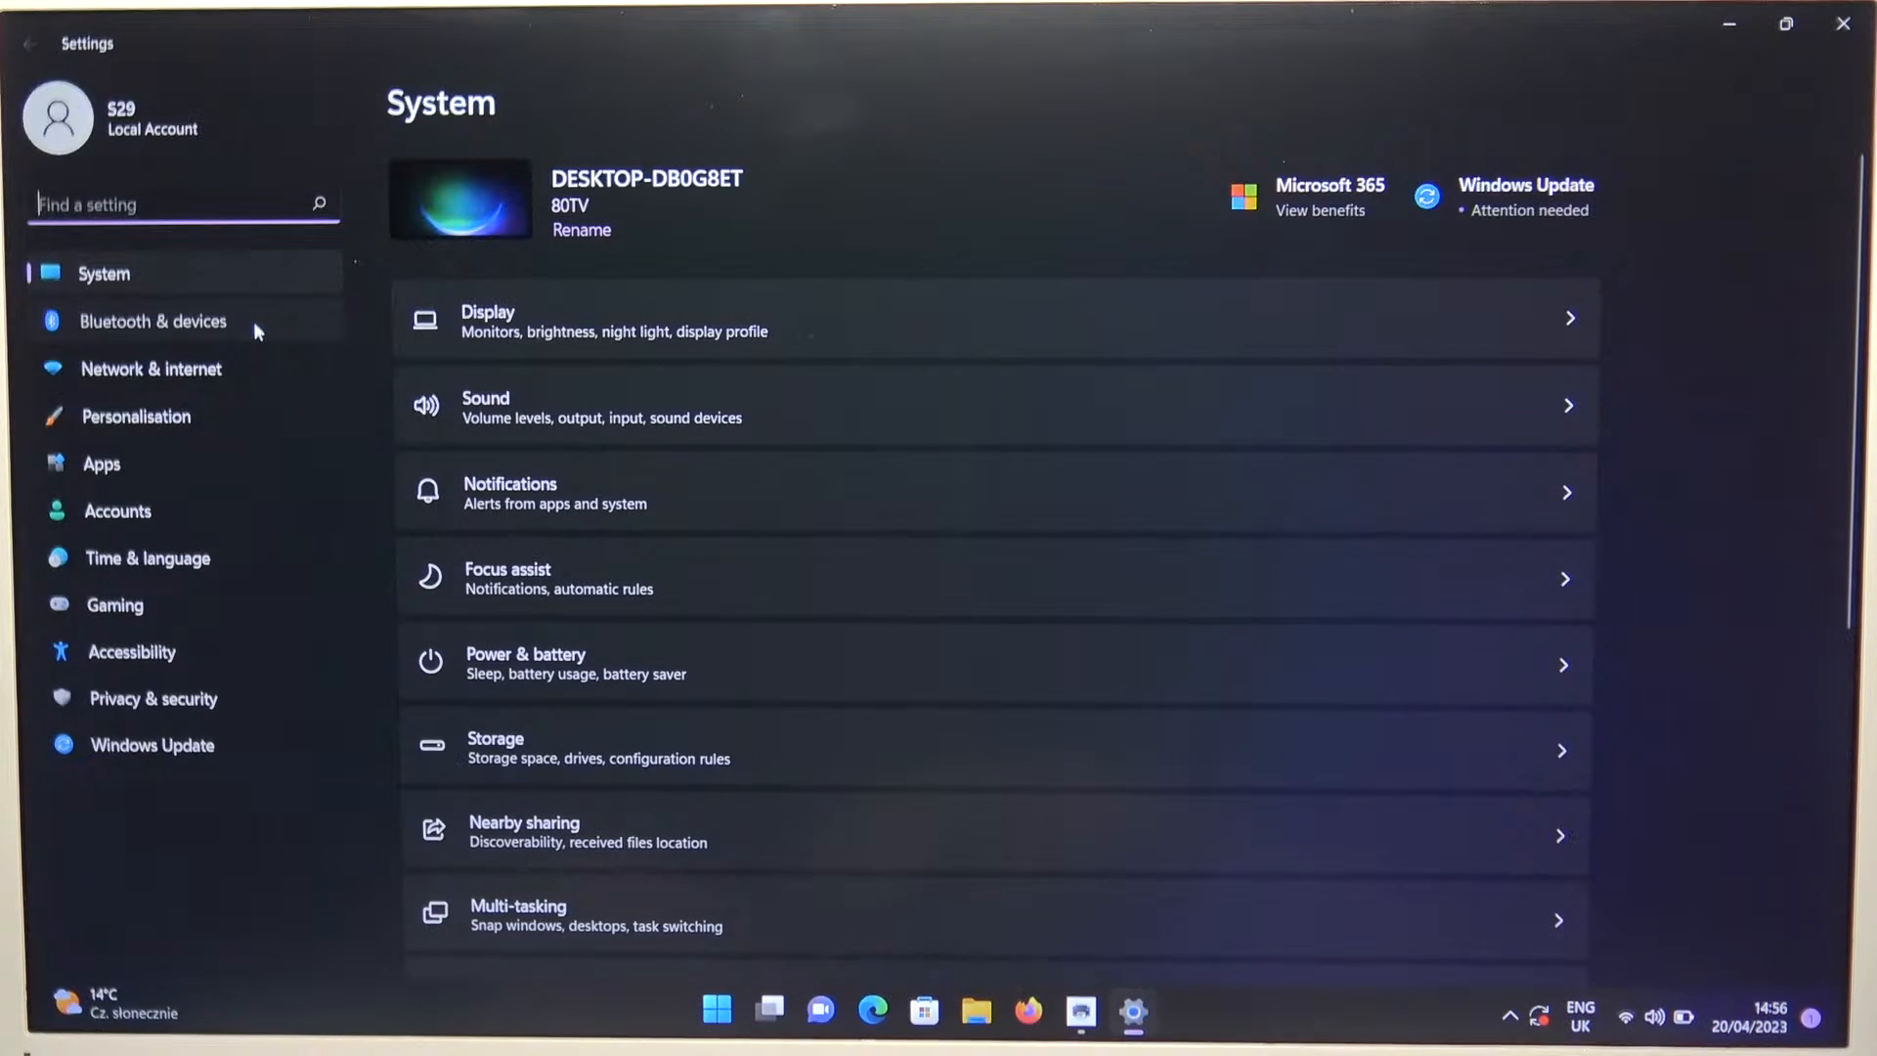
{"action": "left_click", "coordinate": [153, 321]}
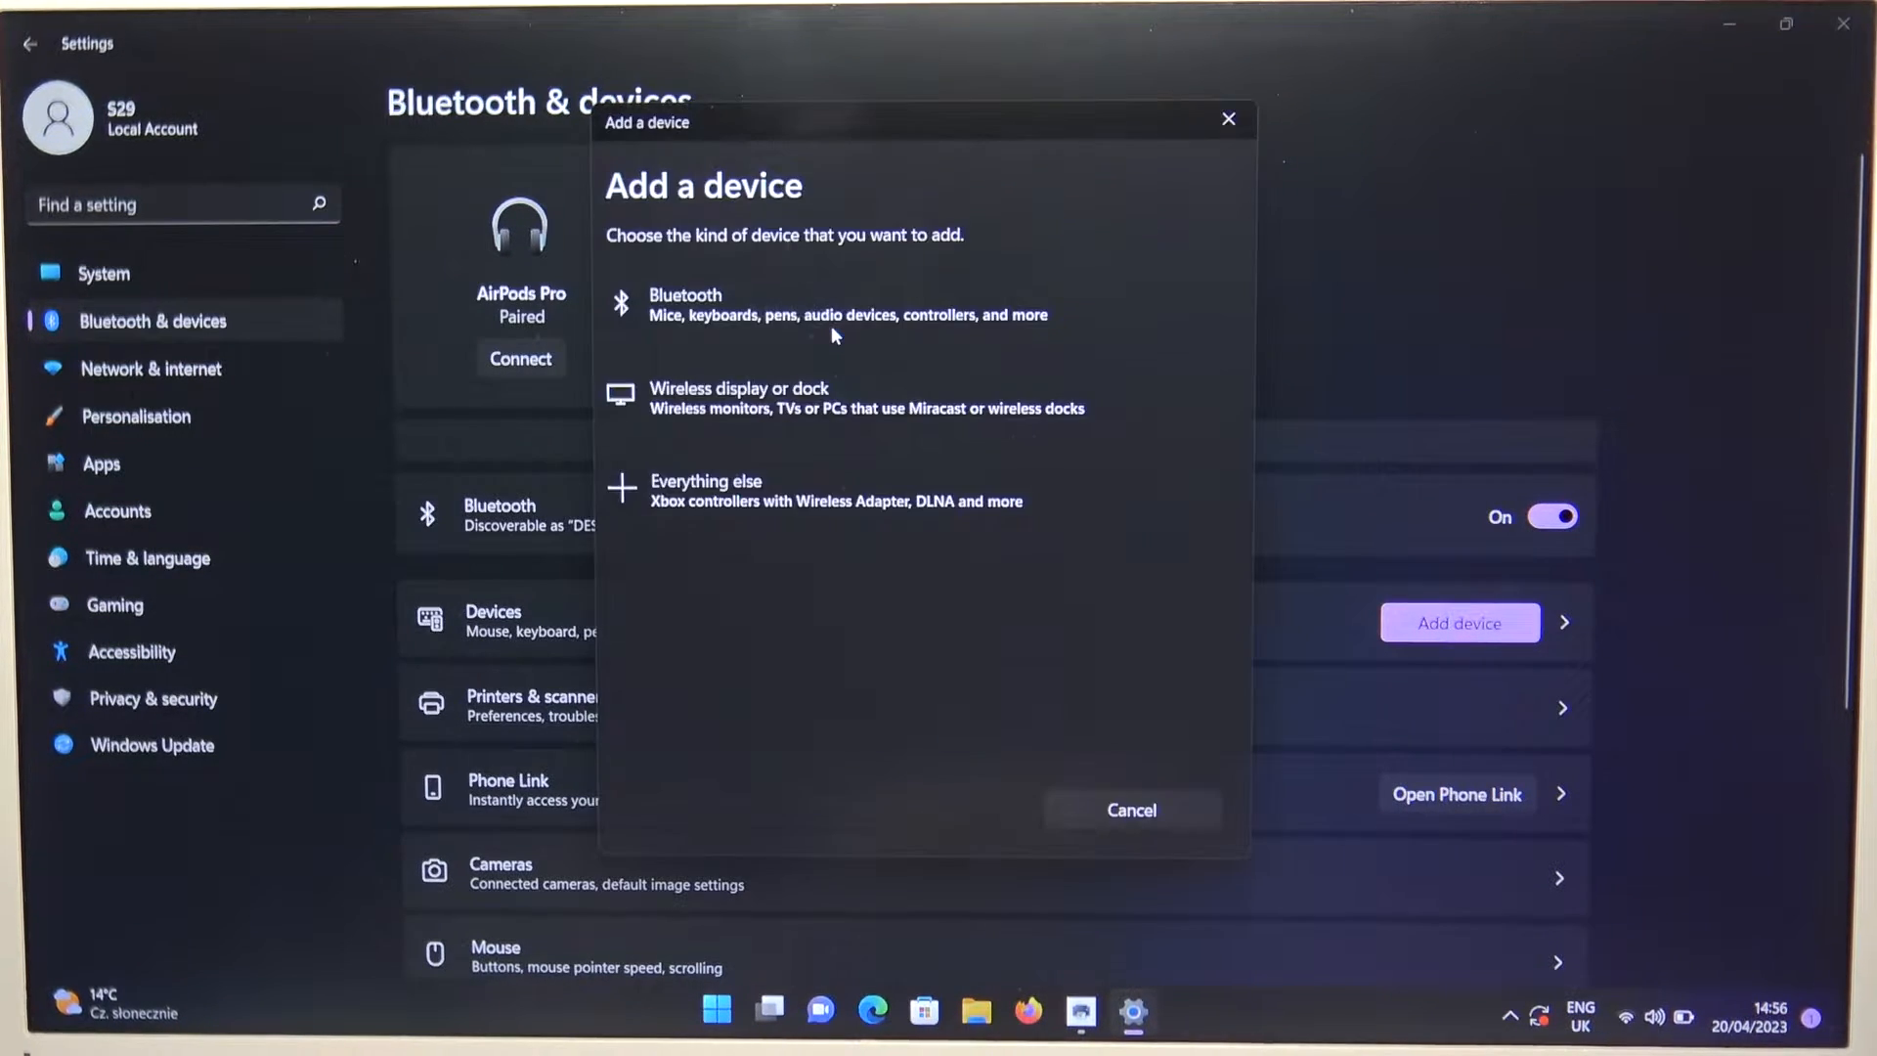
- Choose Bluetooth as the device type and scroll the discovered devices to find Echo Buds 00JR
{"action": "left_click", "coordinate": [720, 303]}
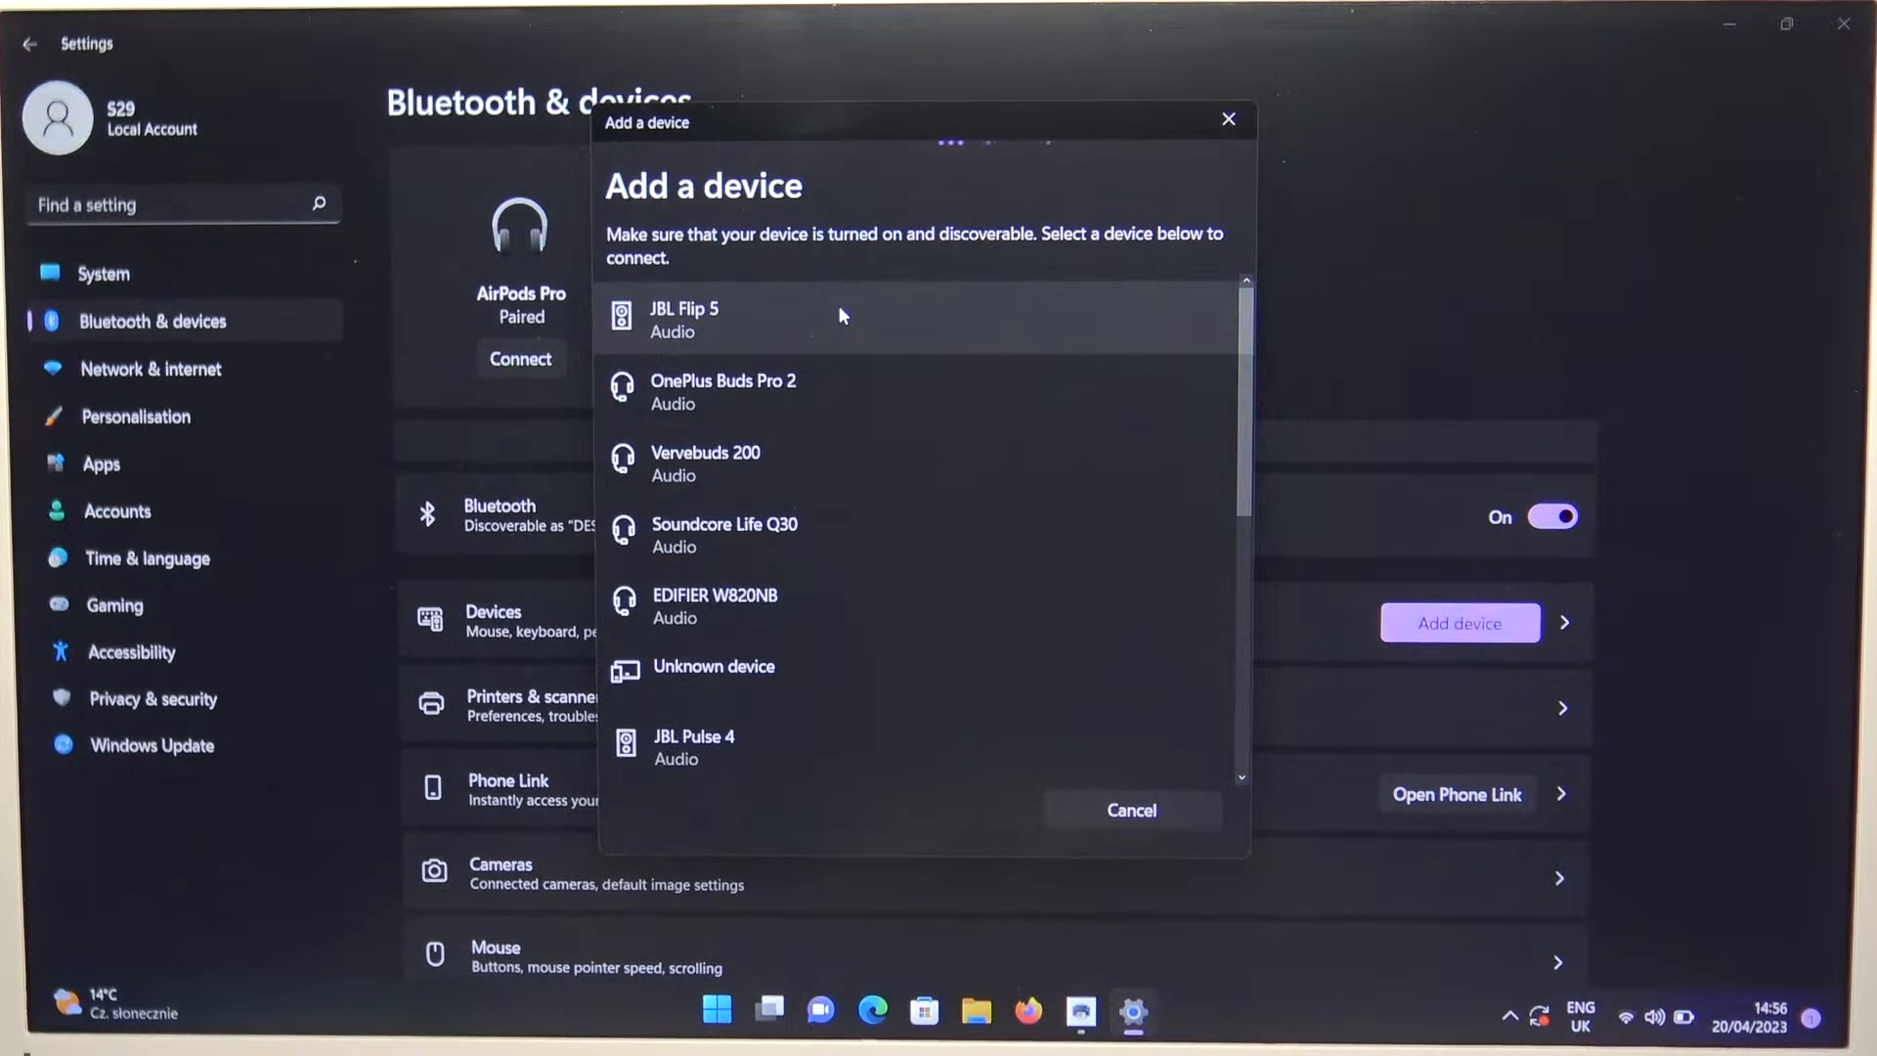
{"action": "mouse_move", "coordinate": [986, 457]}
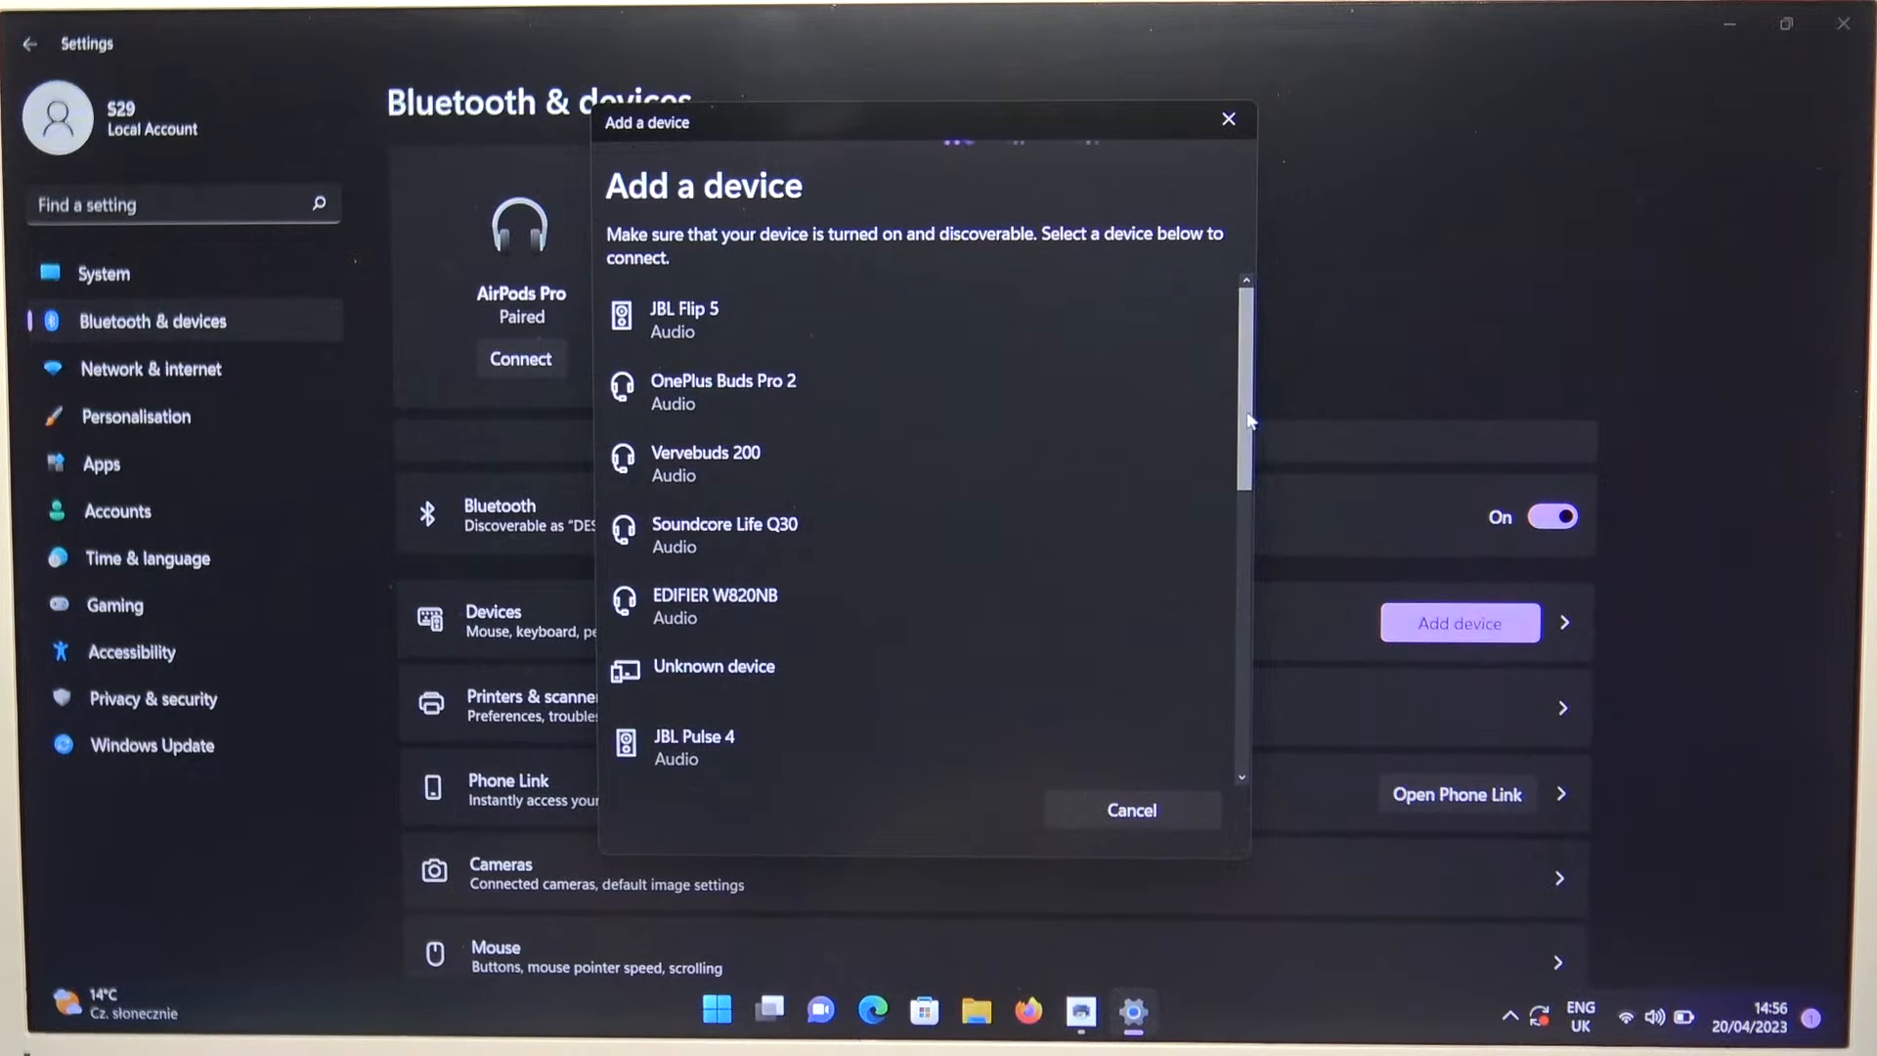
{"action": "scroll", "scroll_direction": "down", "scroll_amount": 3}
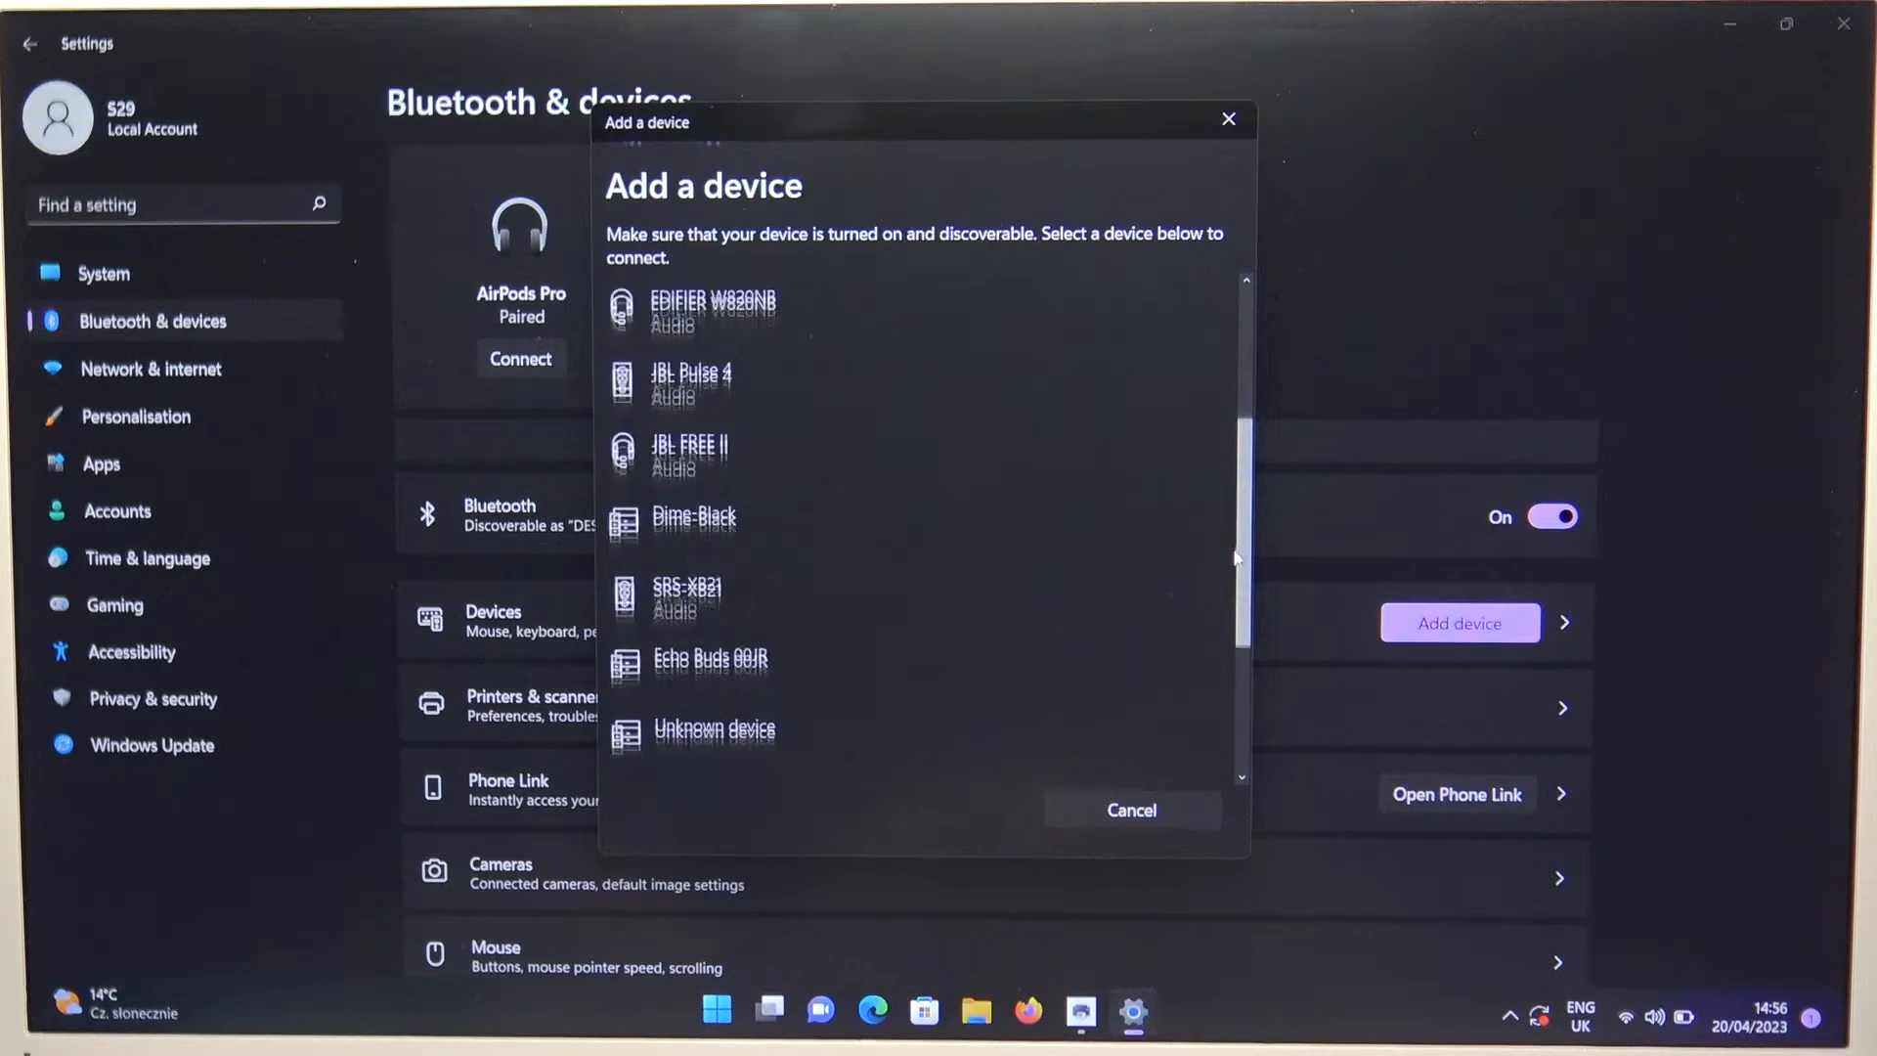
{"action": "scroll", "scroll_direction": "down", "scroll_amount": 3}
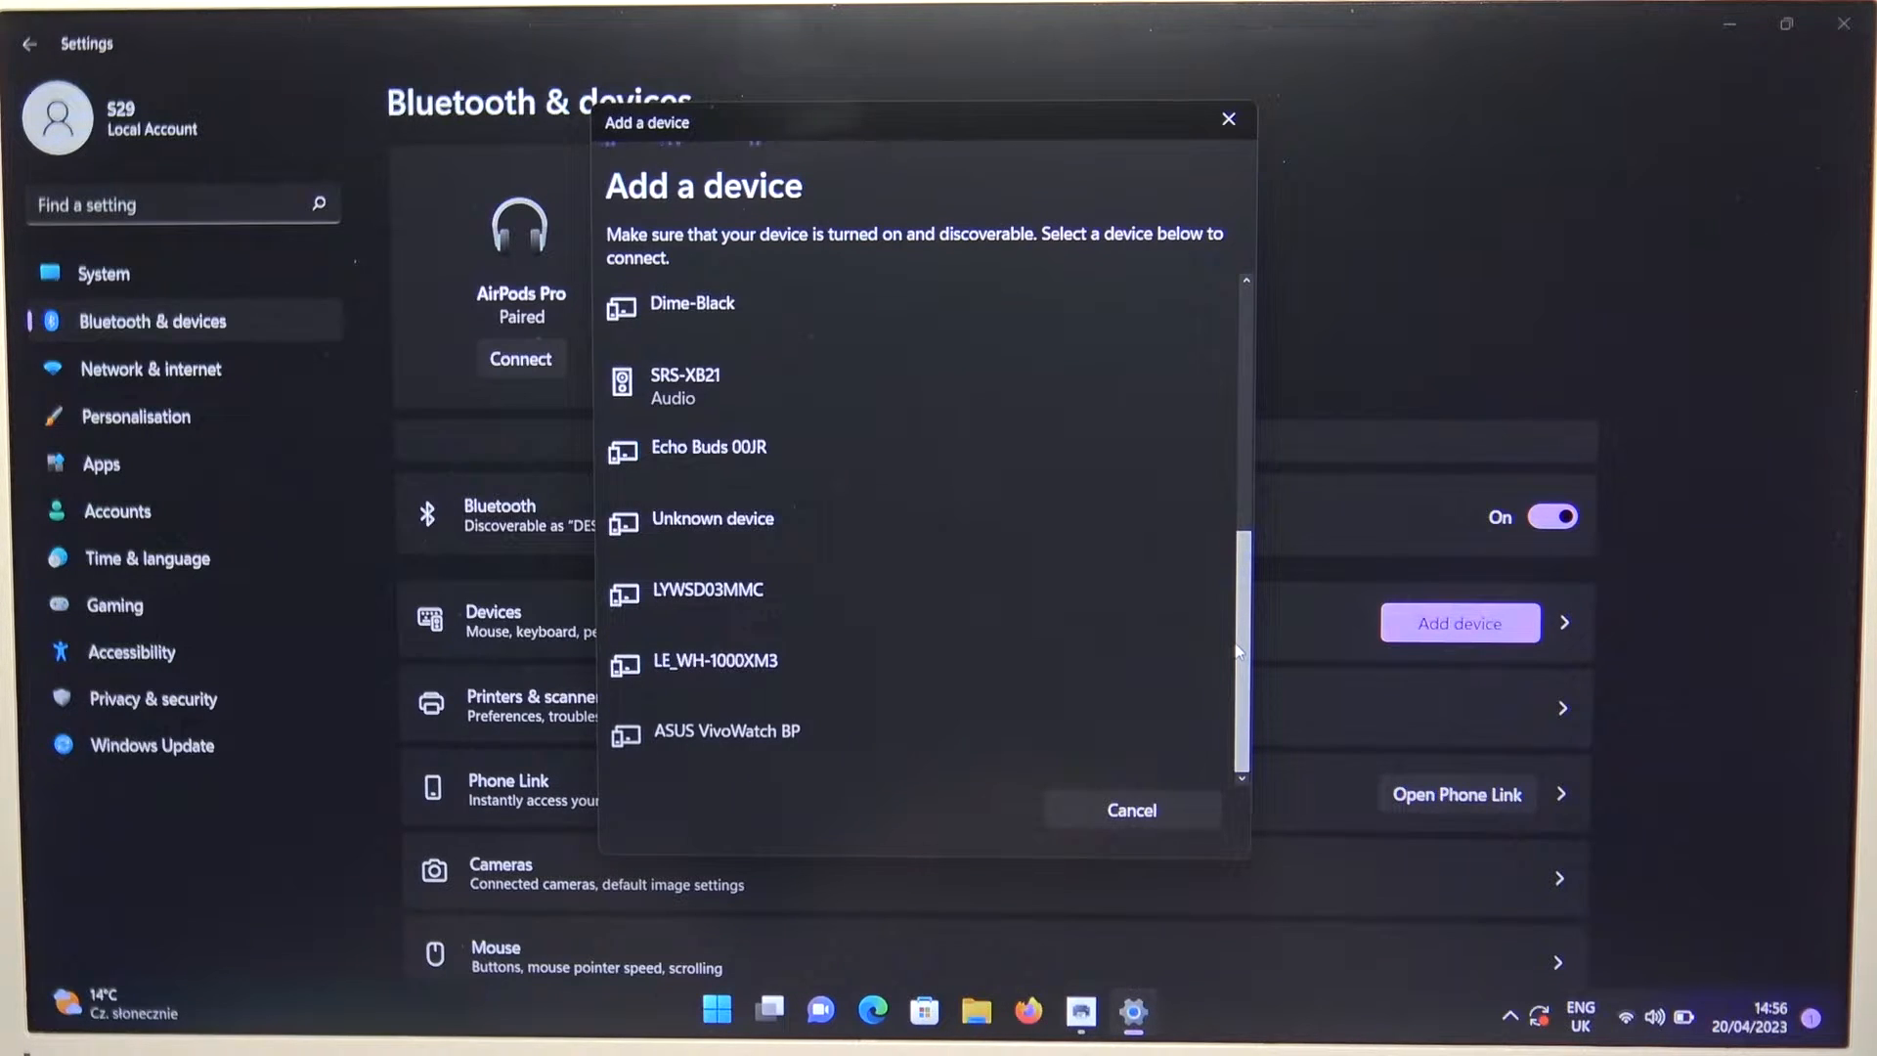
{"action": "scroll", "scroll_direction": "down", "scroll_amount": 3}
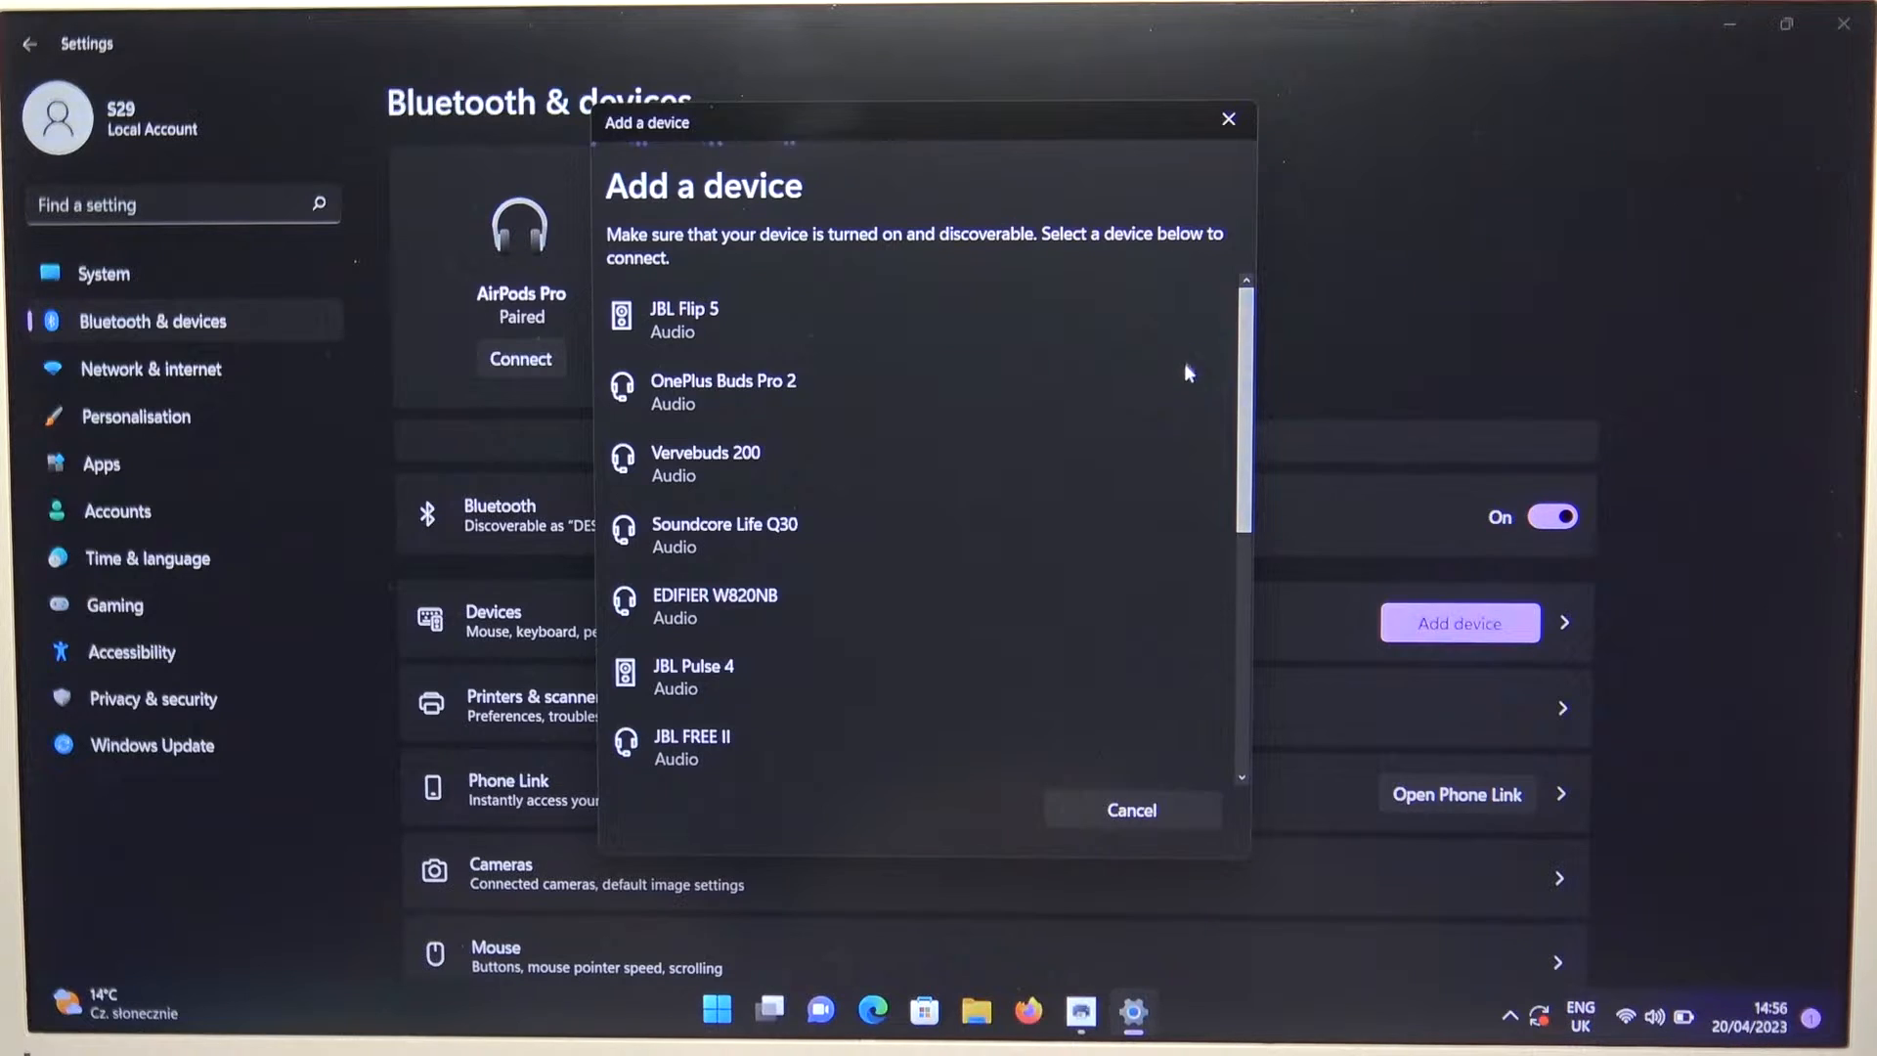
{"action": "scroll", "scroll_direction": "down", "scroll_amount": 3}
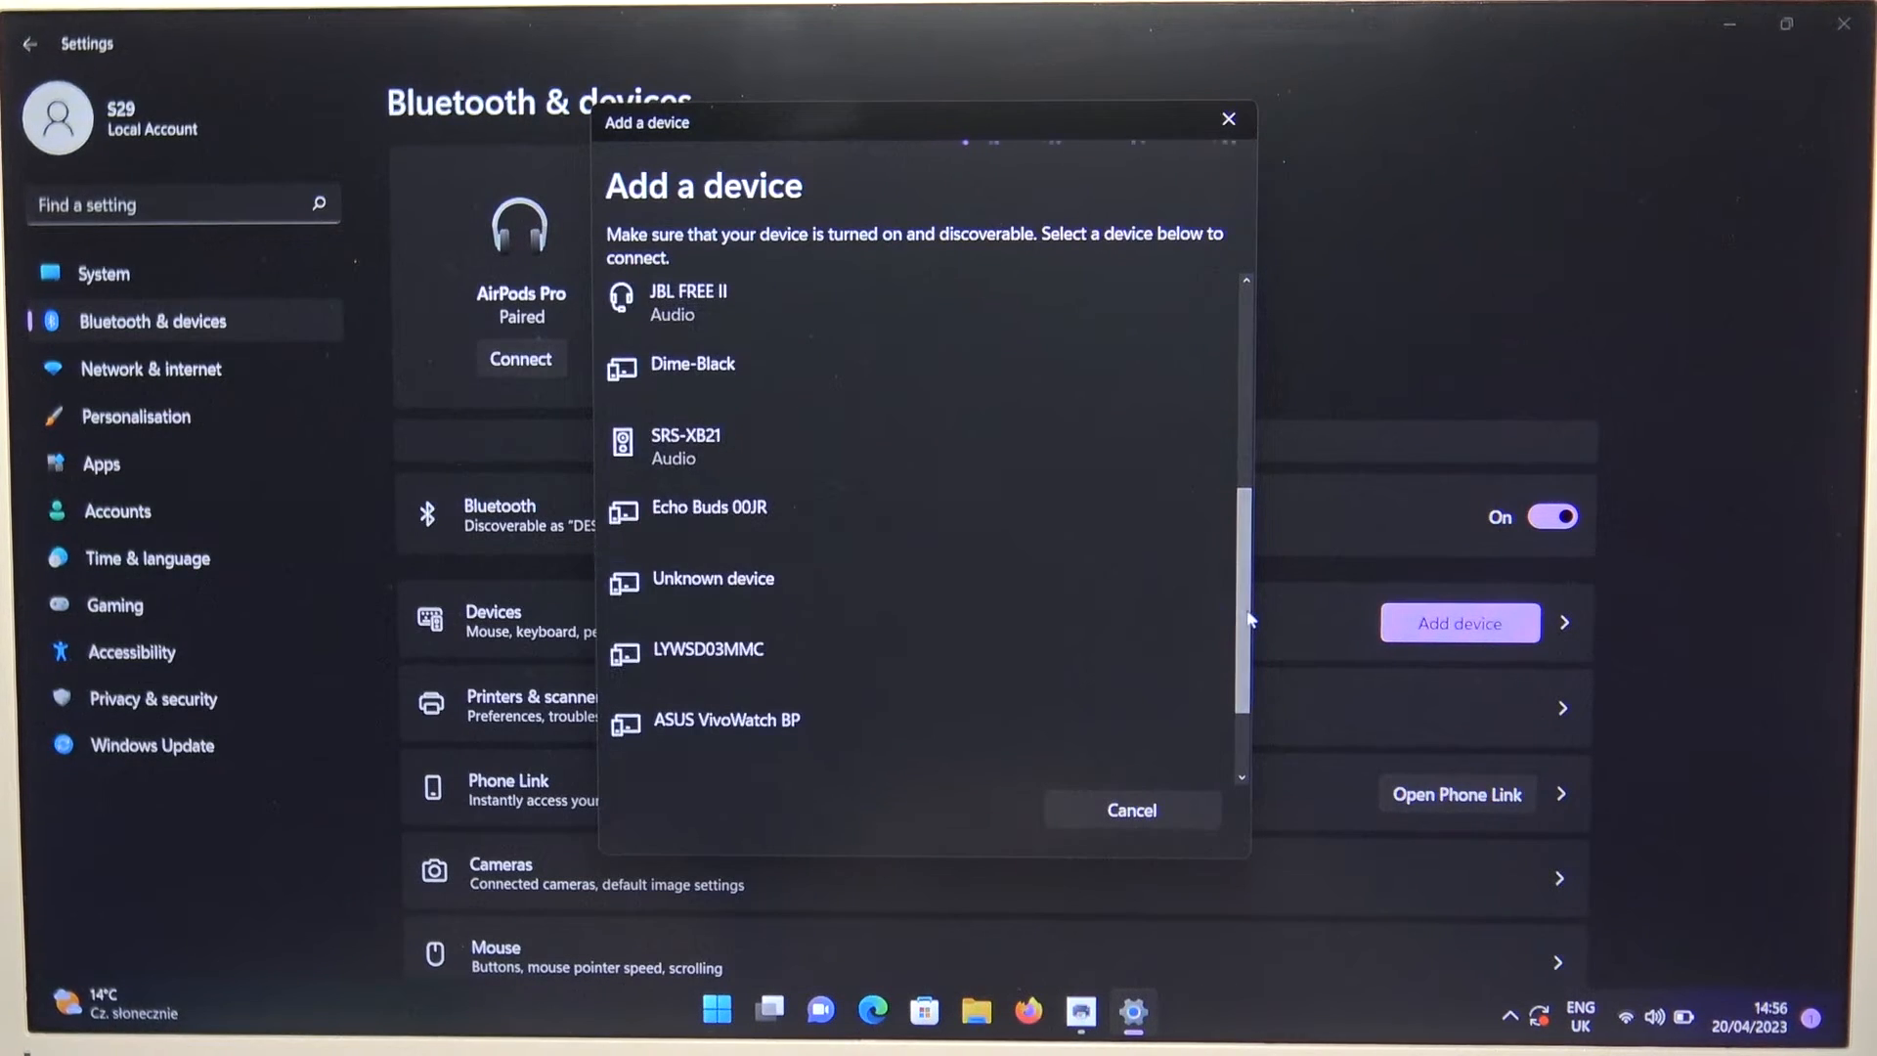
- Attempt to connect Echo Buds 00JR and retry after the first attempt fails
{"action": "left_click", "coordinate": [747, 514]}
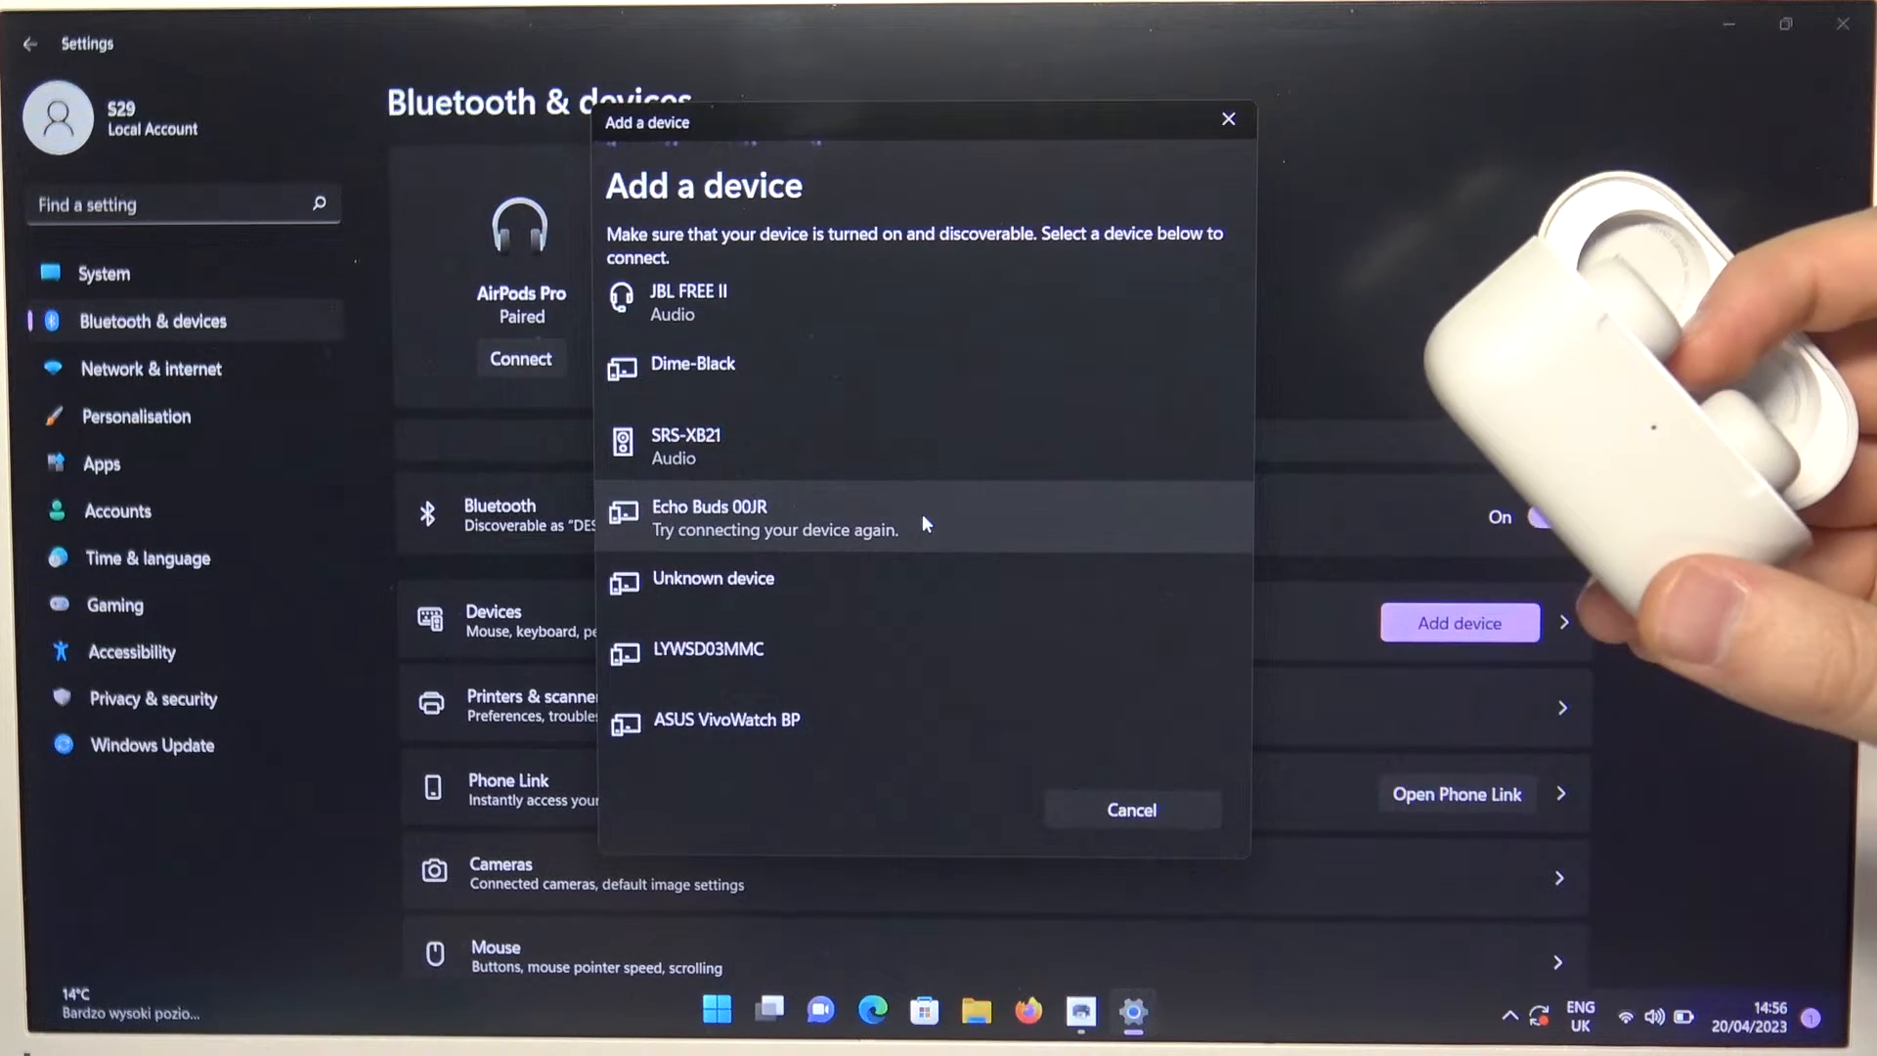
{"action": "left_click", "coordinate": [747, 516]}
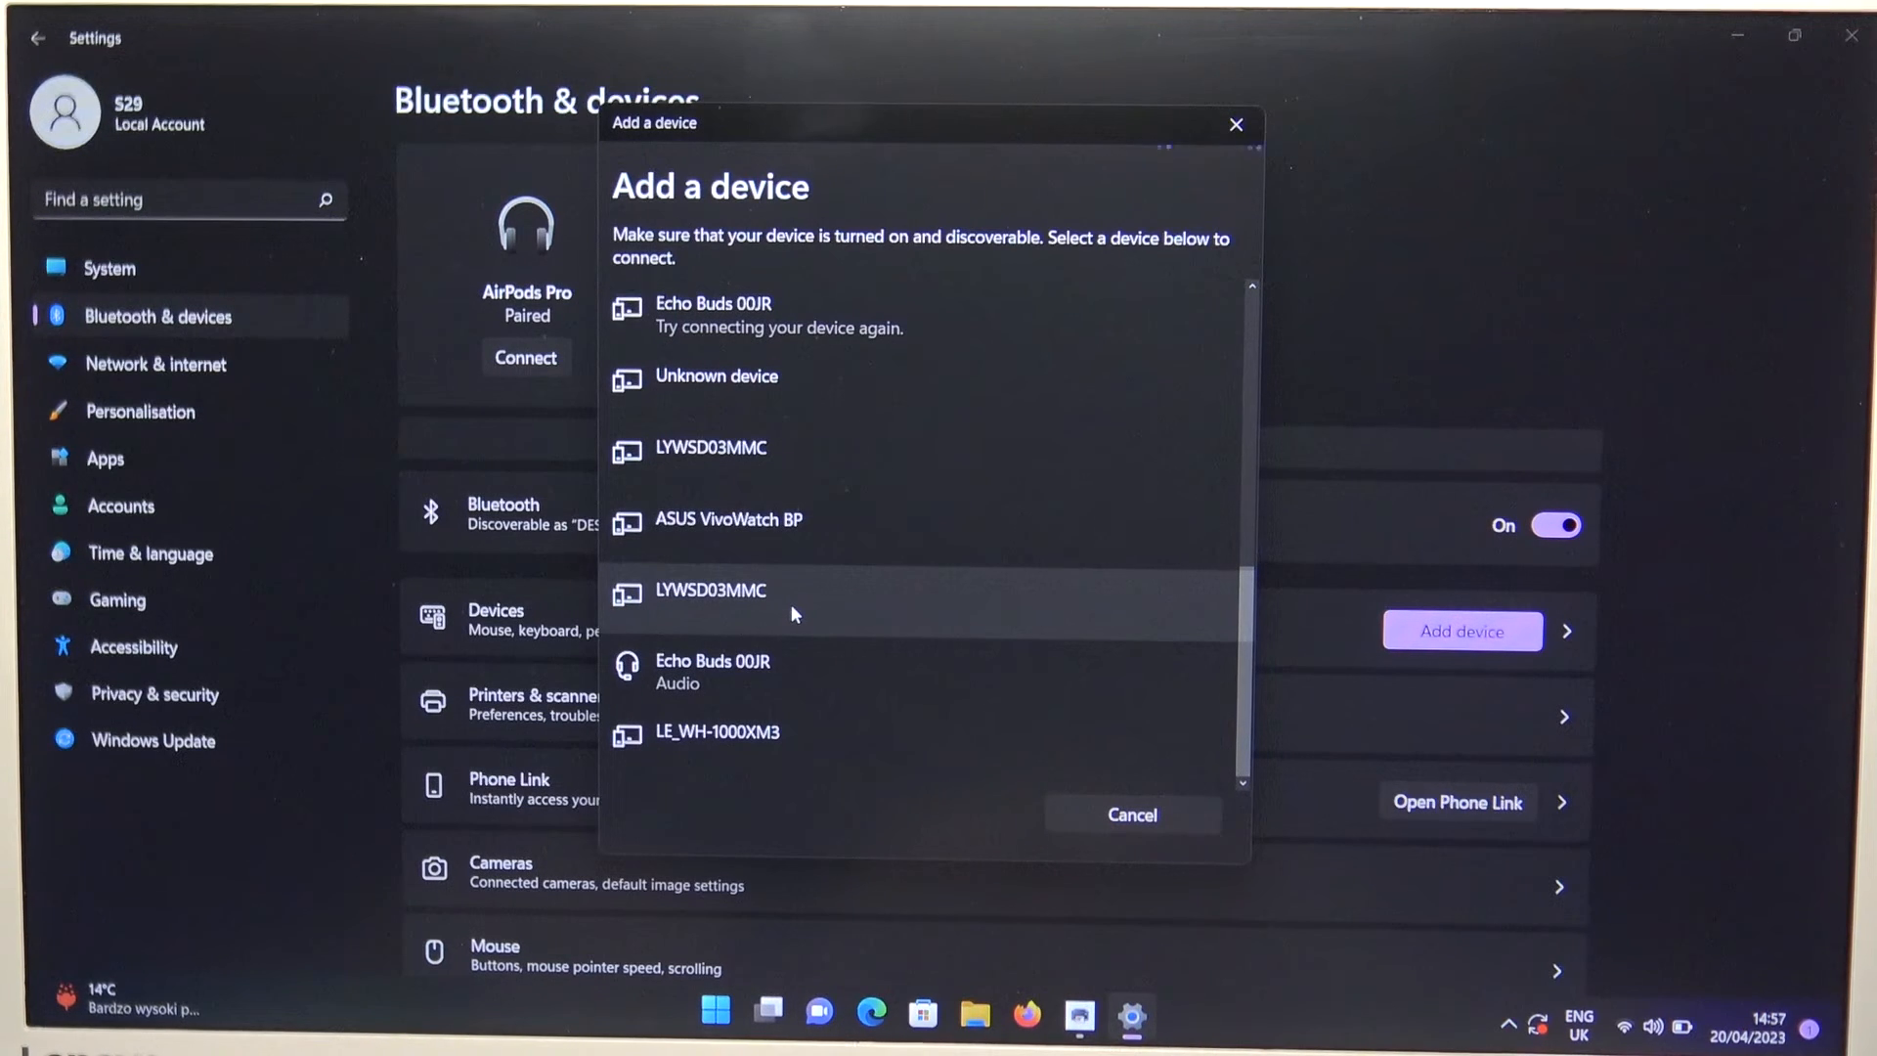
{"action": "mouse_move", "coordinate": [810, 661]}
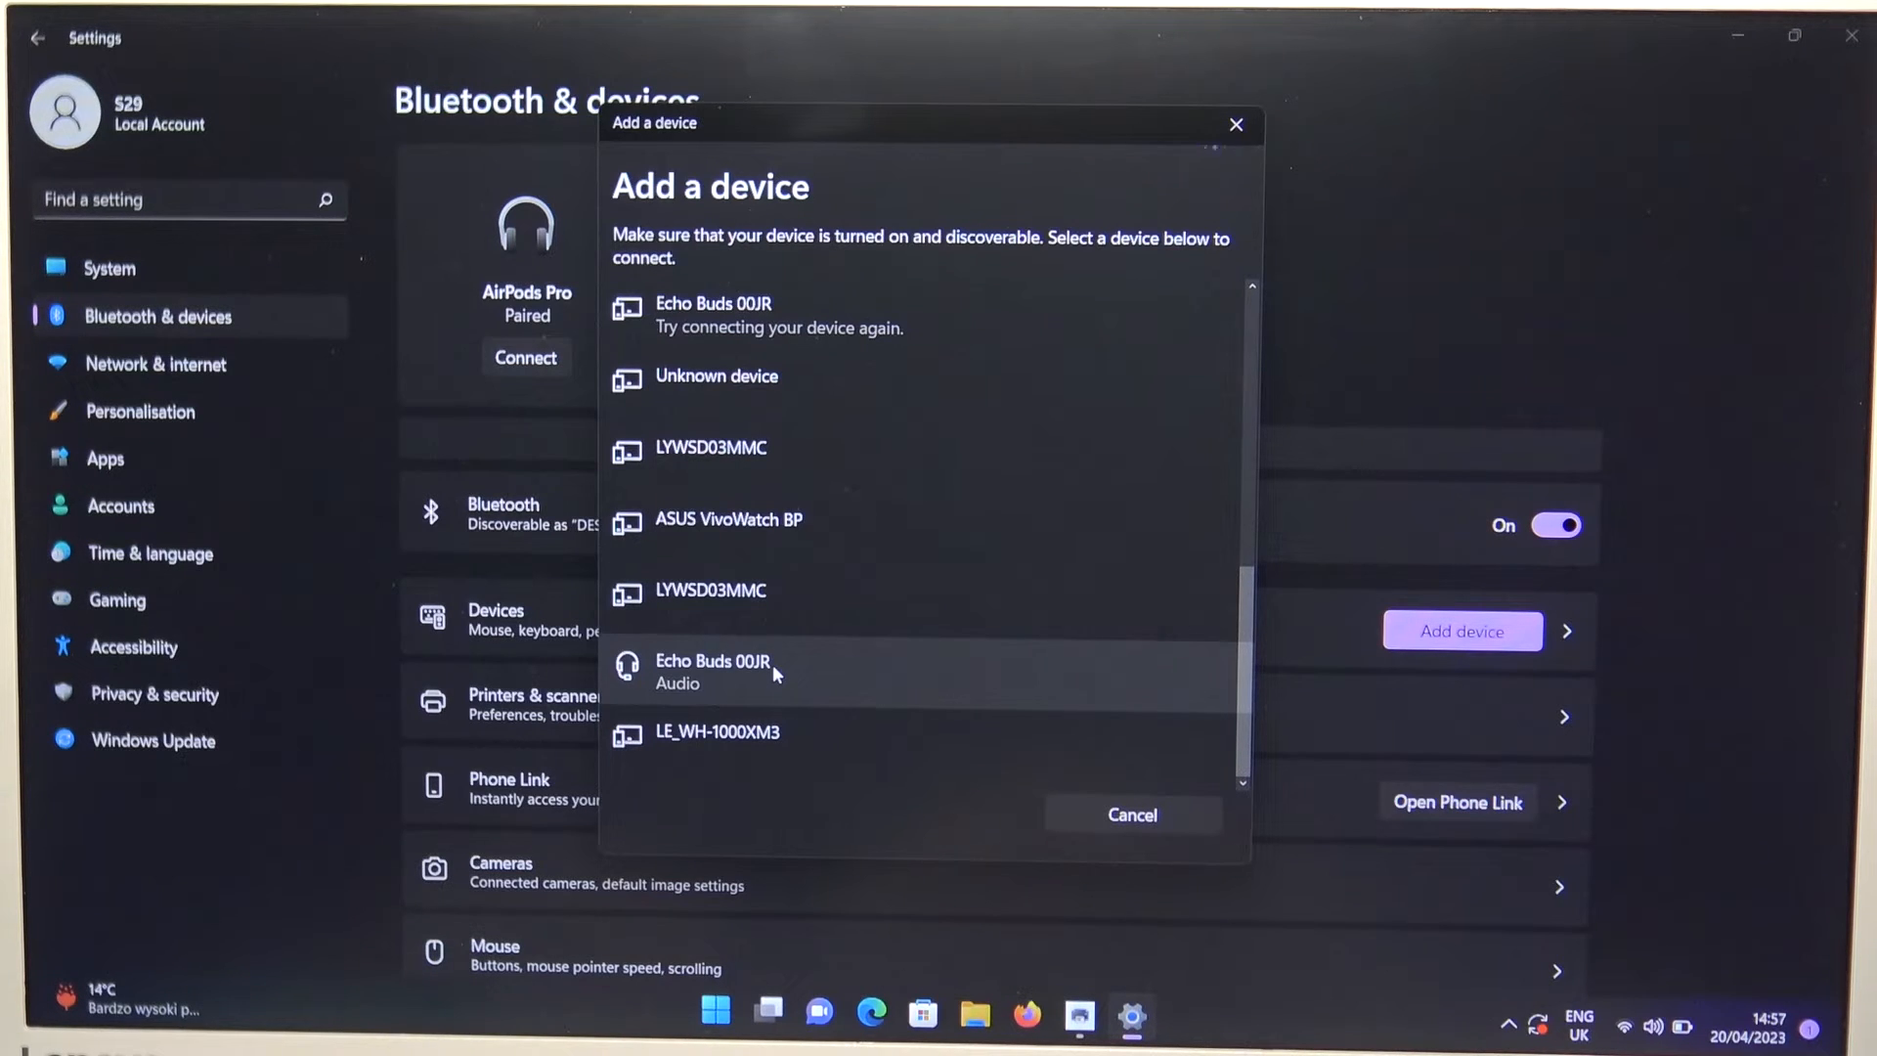
- Pair with the Echo Buds 00JR Audio entry so they connect for voice and music
{"action": "left_click", "coordinate": [751, 671]}
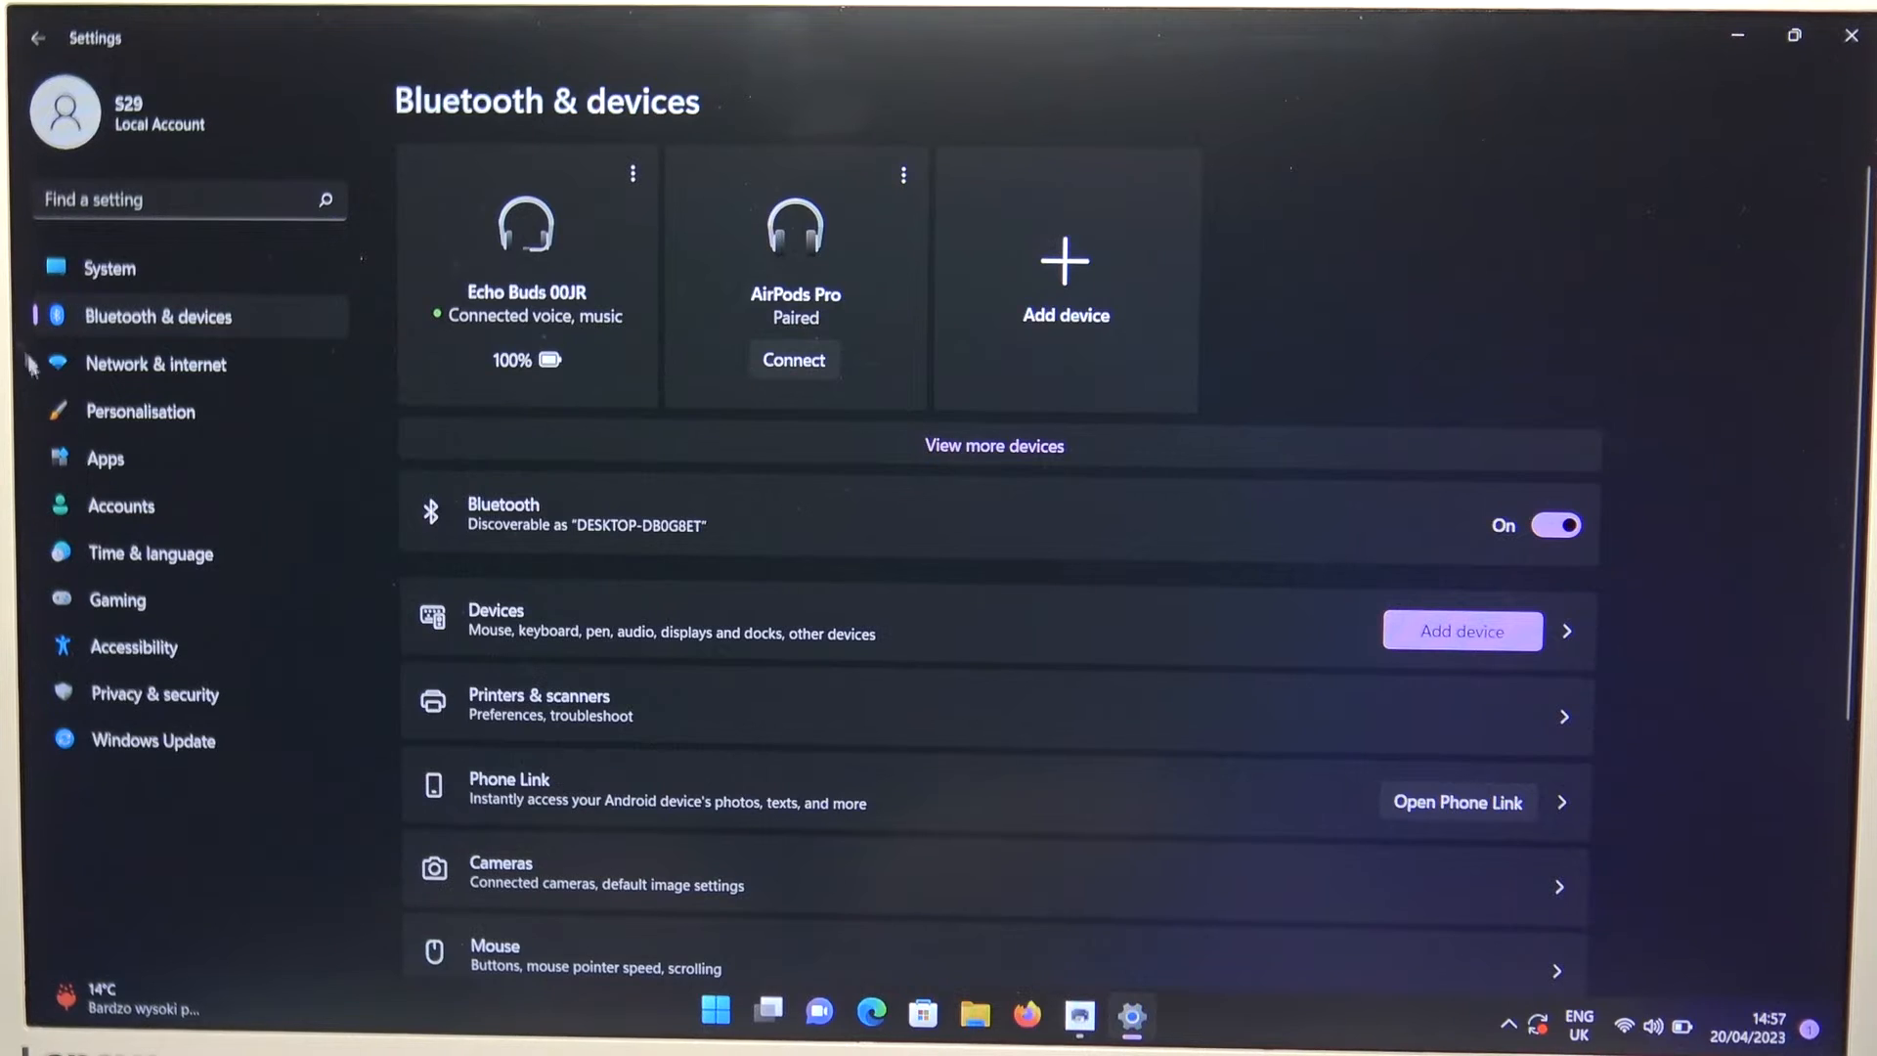
- Under System > Sound, set Zestaw słuchawkowy (Echo Buds 00JR) as the input device, then return to Bluetooth & devices
{"action": "left_click", "coordinate": [107, 268]}
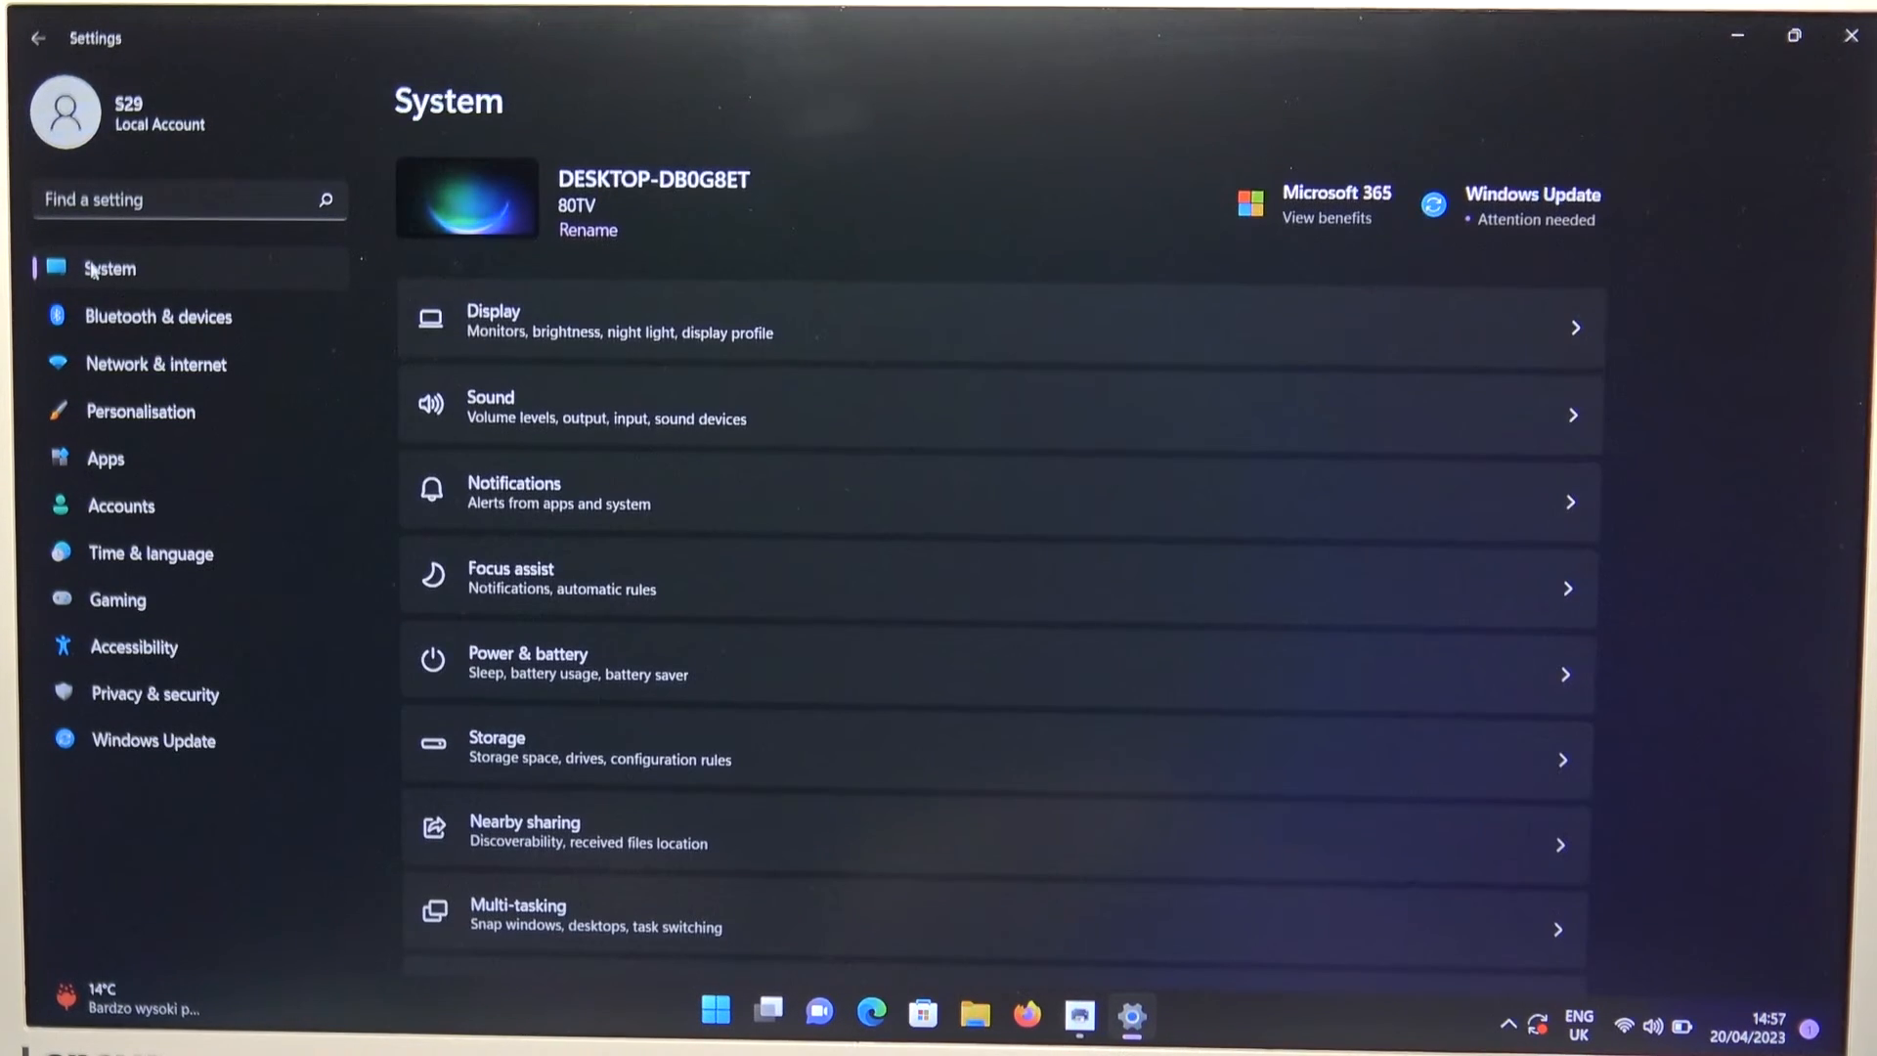
{"action": "mouse_move", "coordinate": [667, 438]}
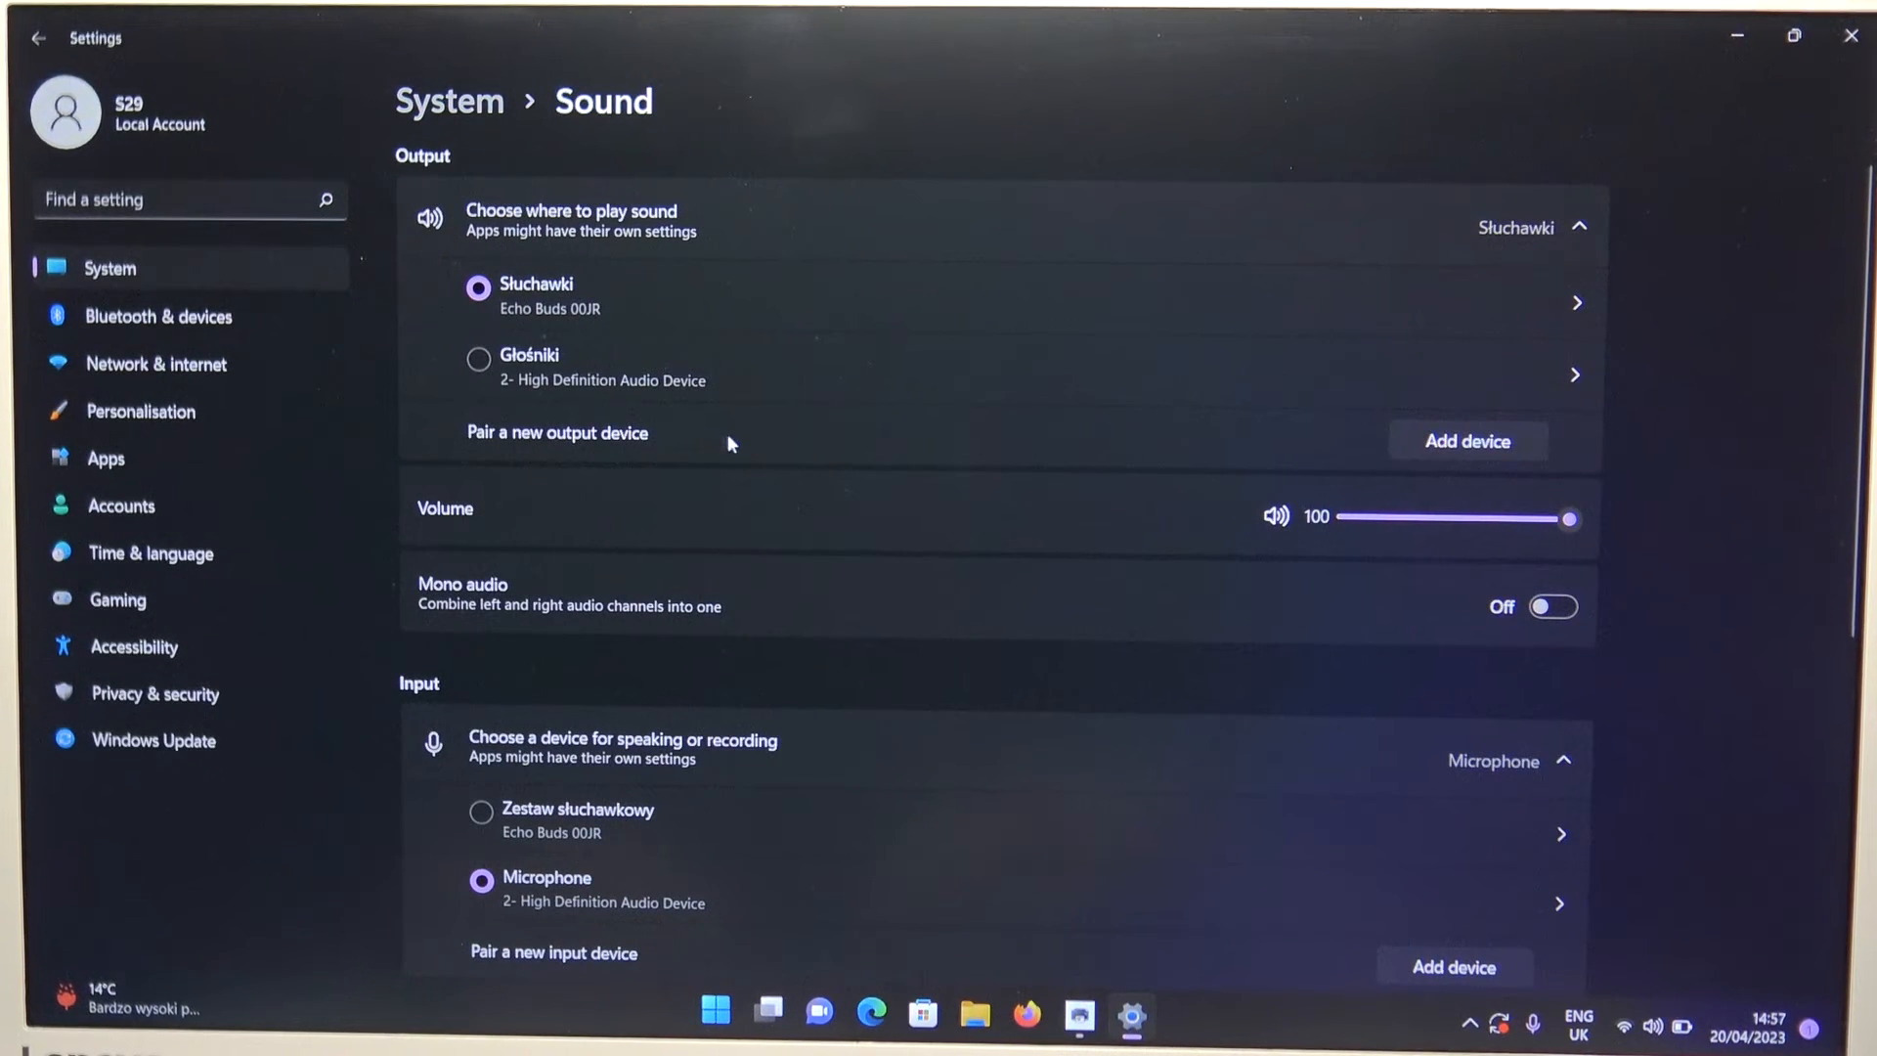
{"action": "mouse_move", "coordinate": [675, 305]}
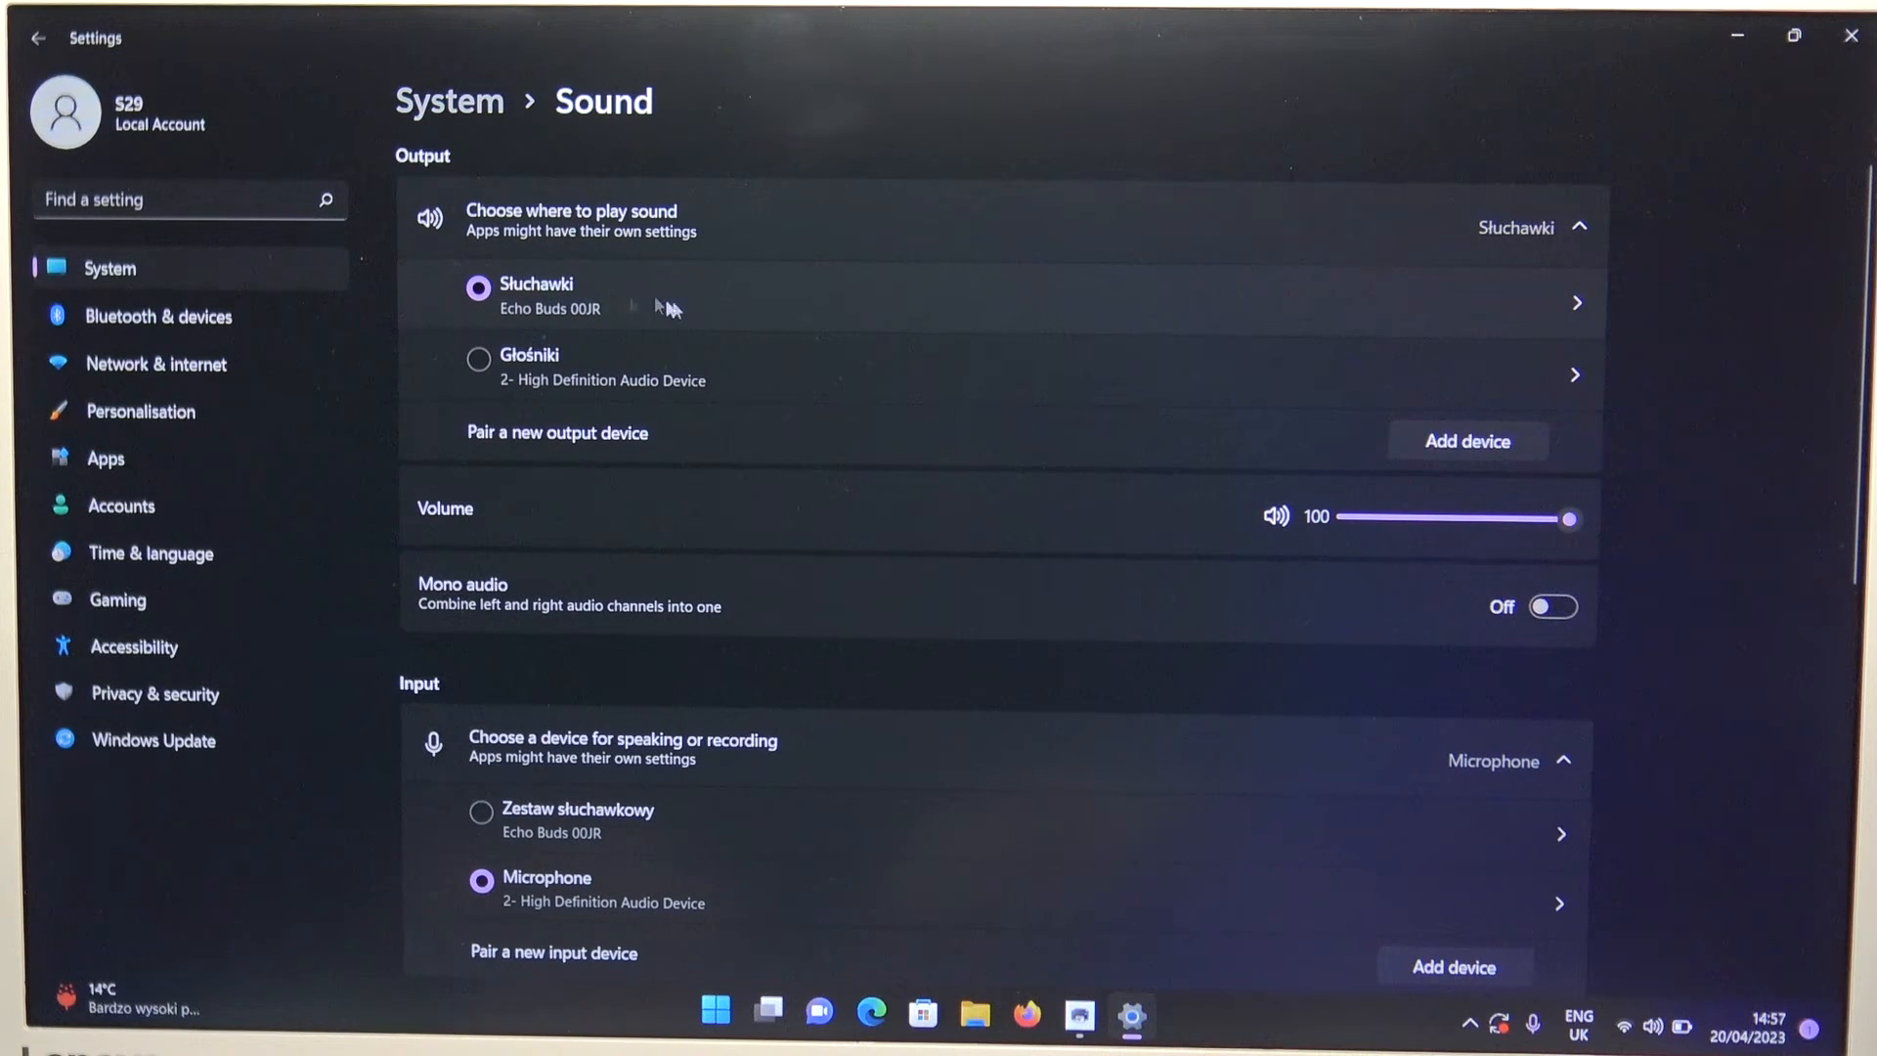
{"action": "left_click", "coordinate": [473, 358]}
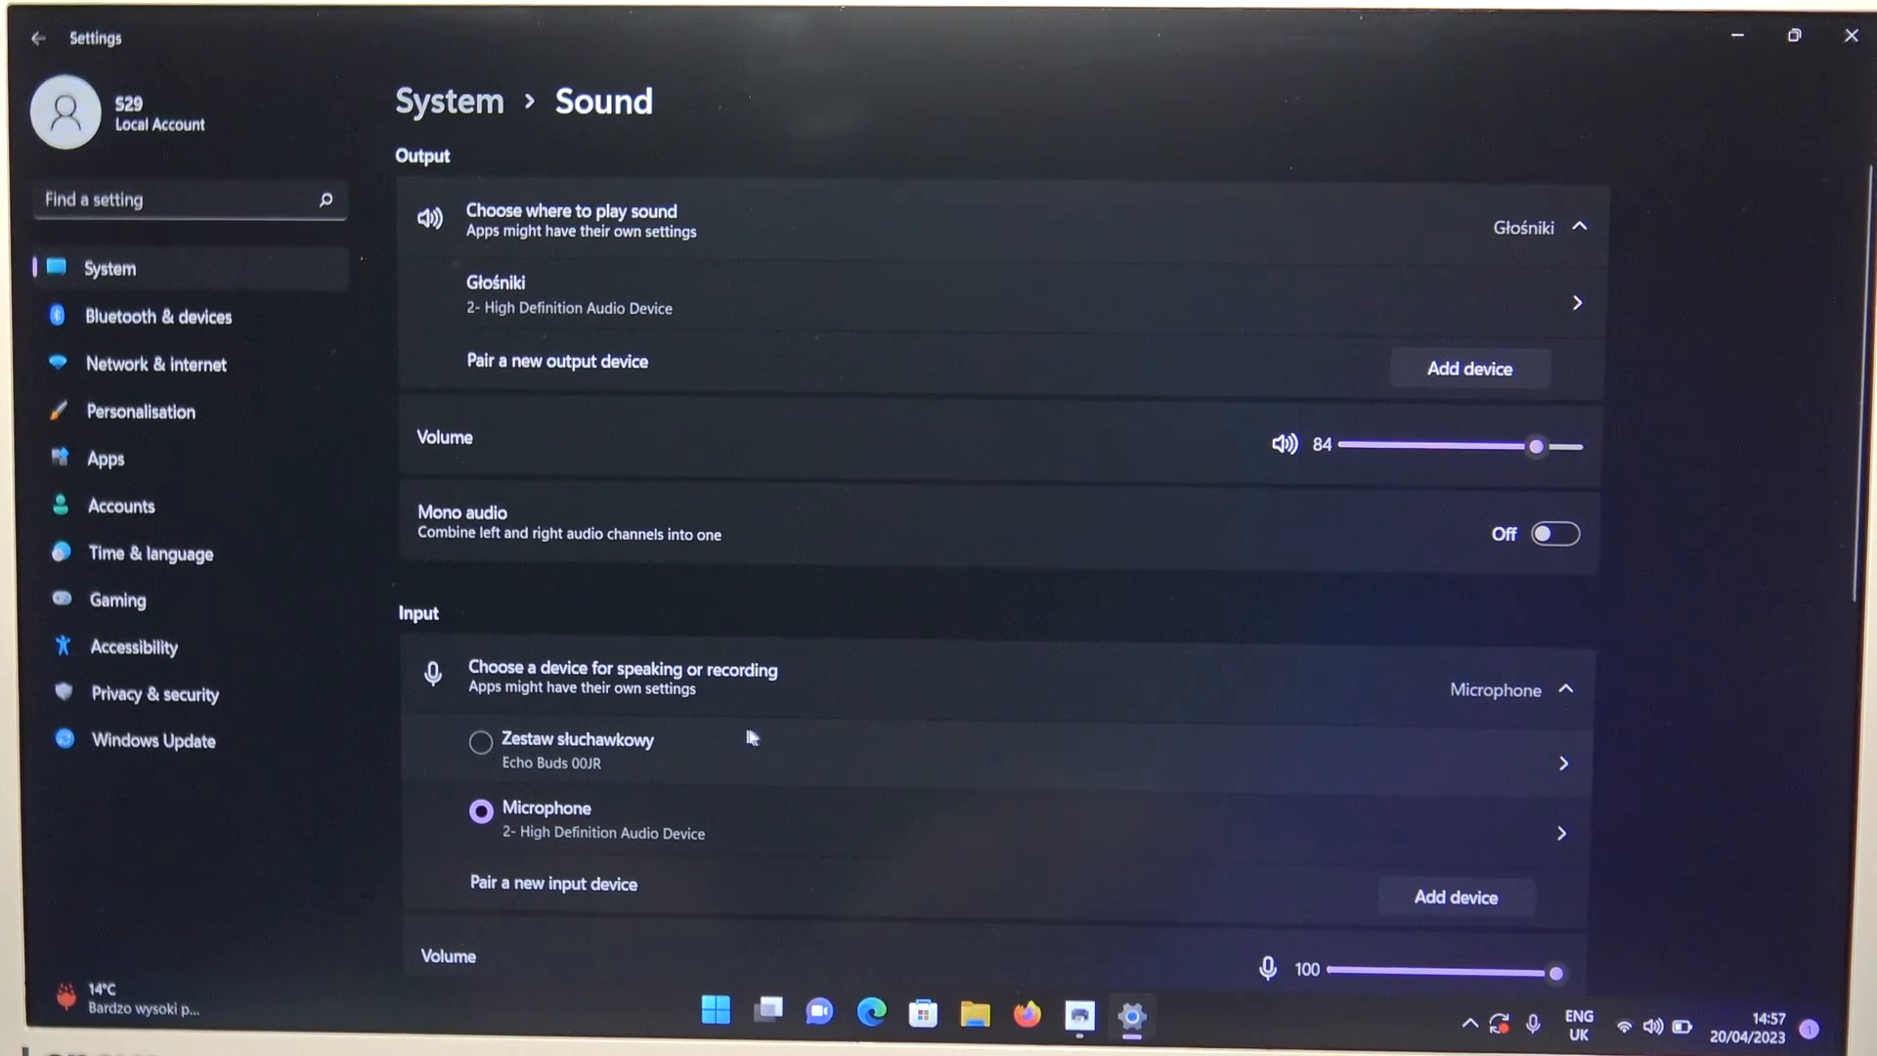
{"action": "left_click", "coordinate": [481, 743]}
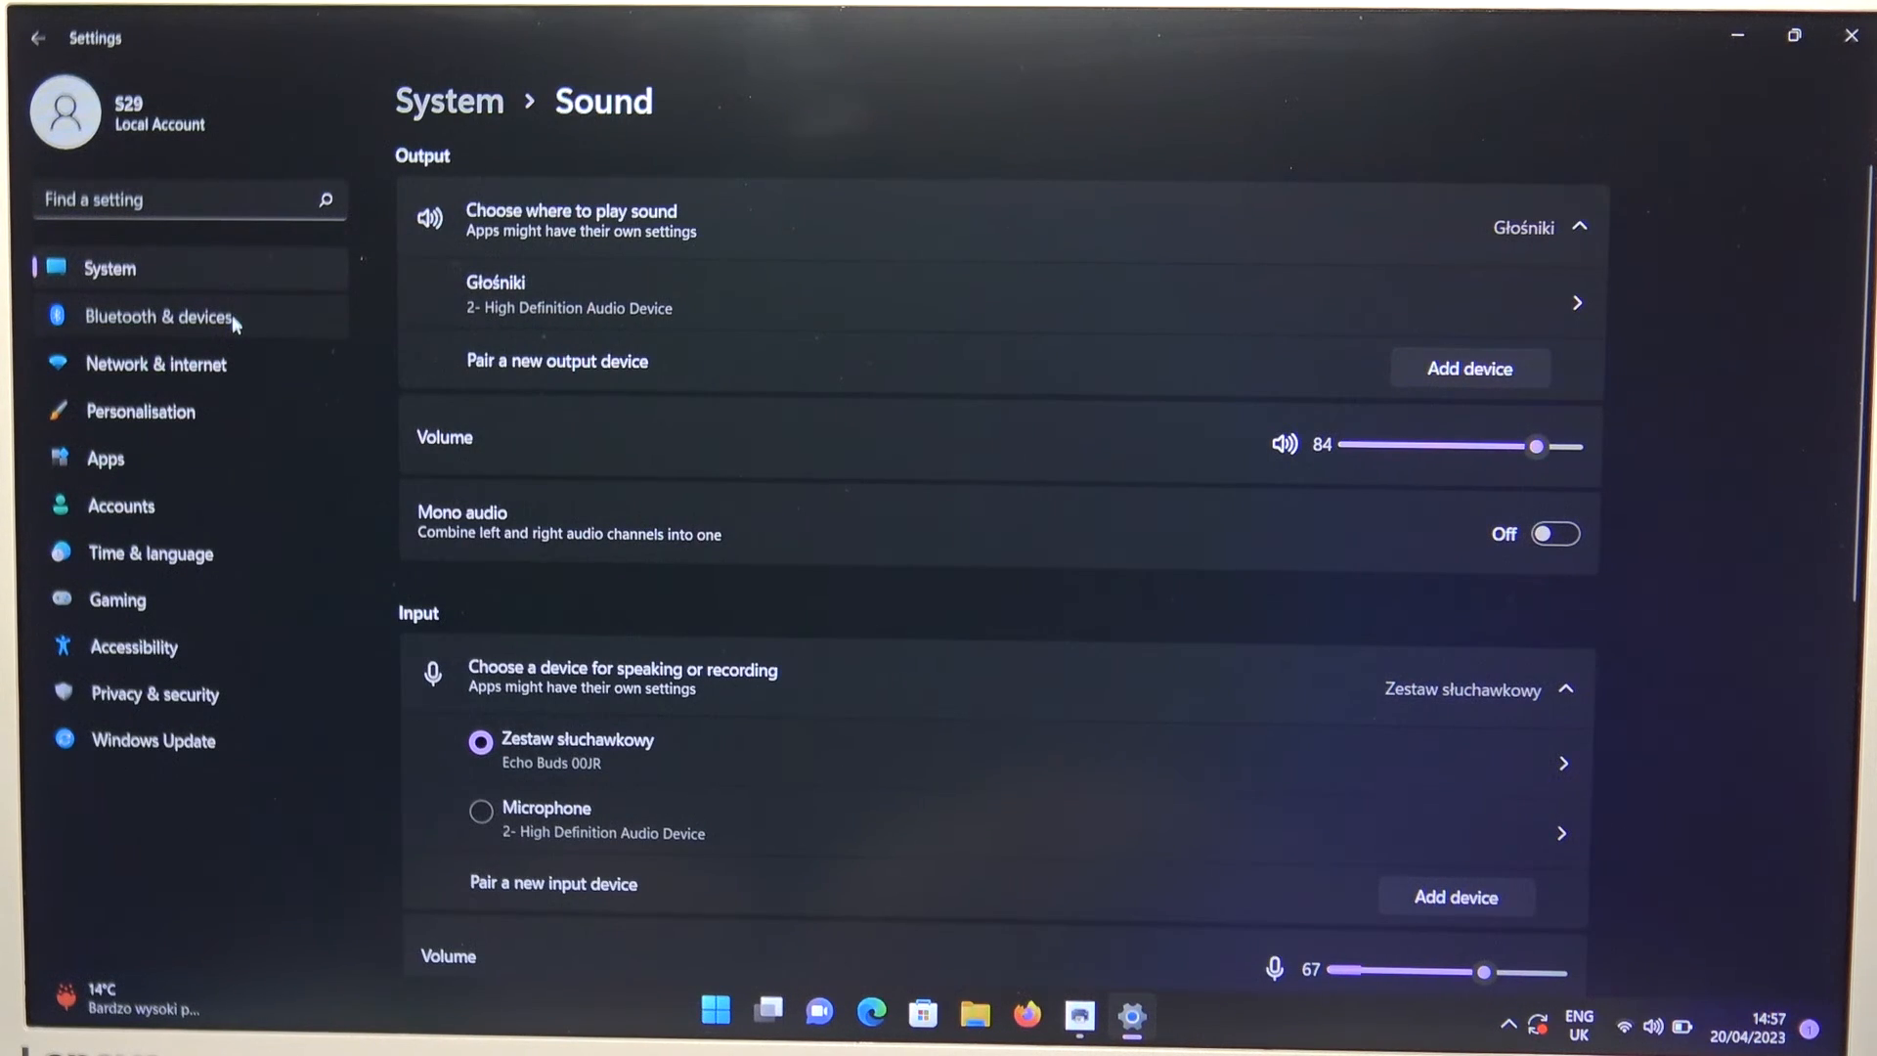
{"action": "left_click", "coordinate": [160, 317]}
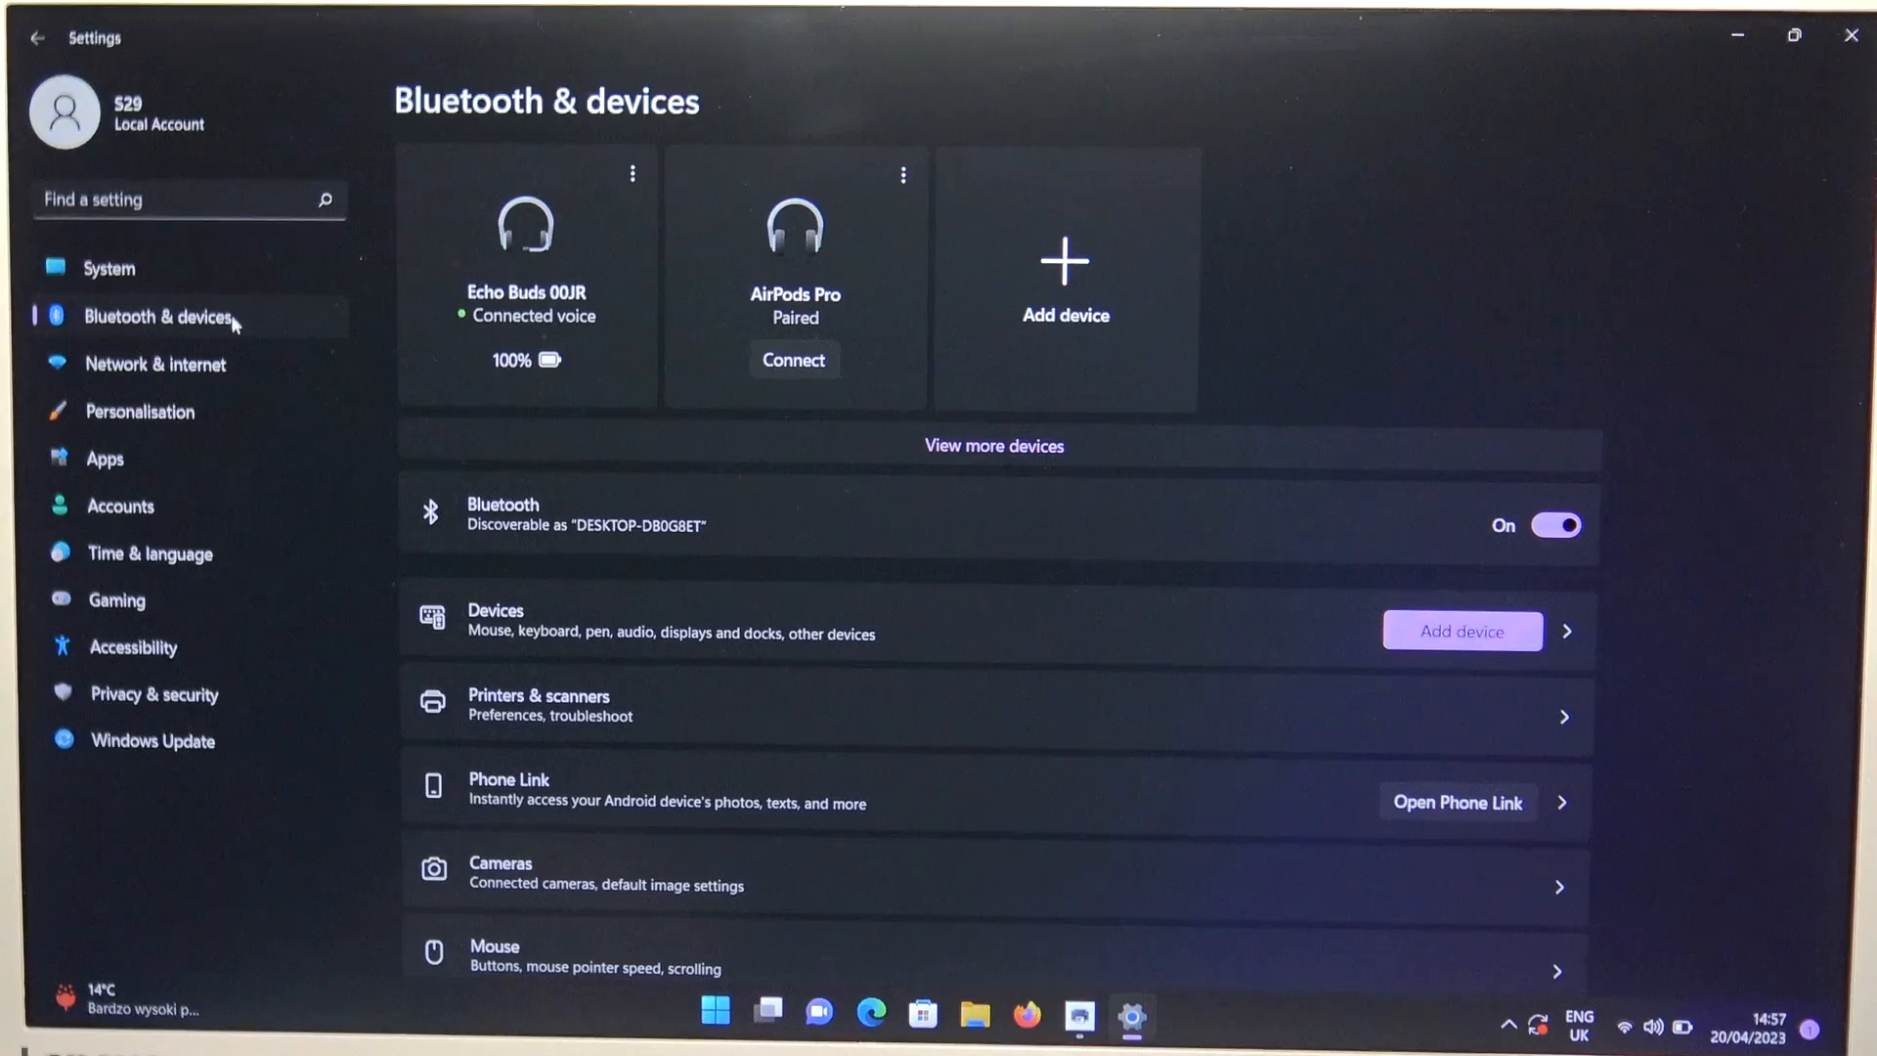